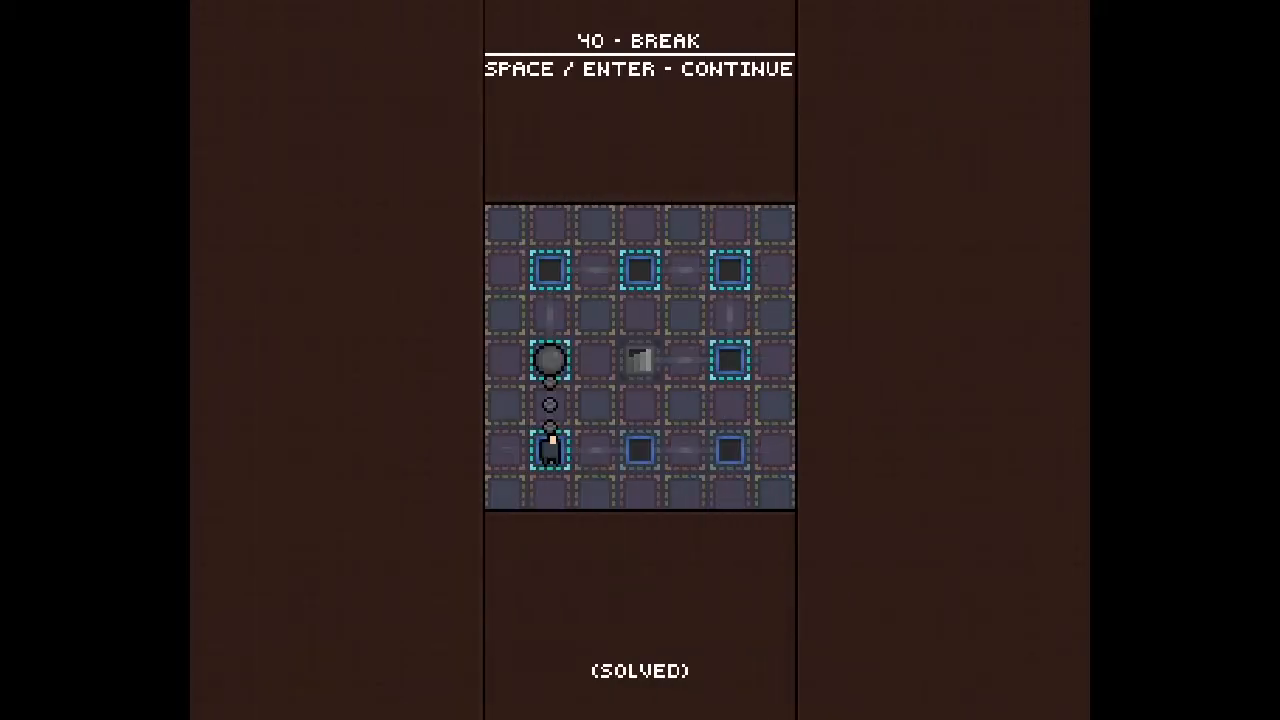
- Continue from the solved level 40 'Break' screen to level 41 'Pivot'
key("space")
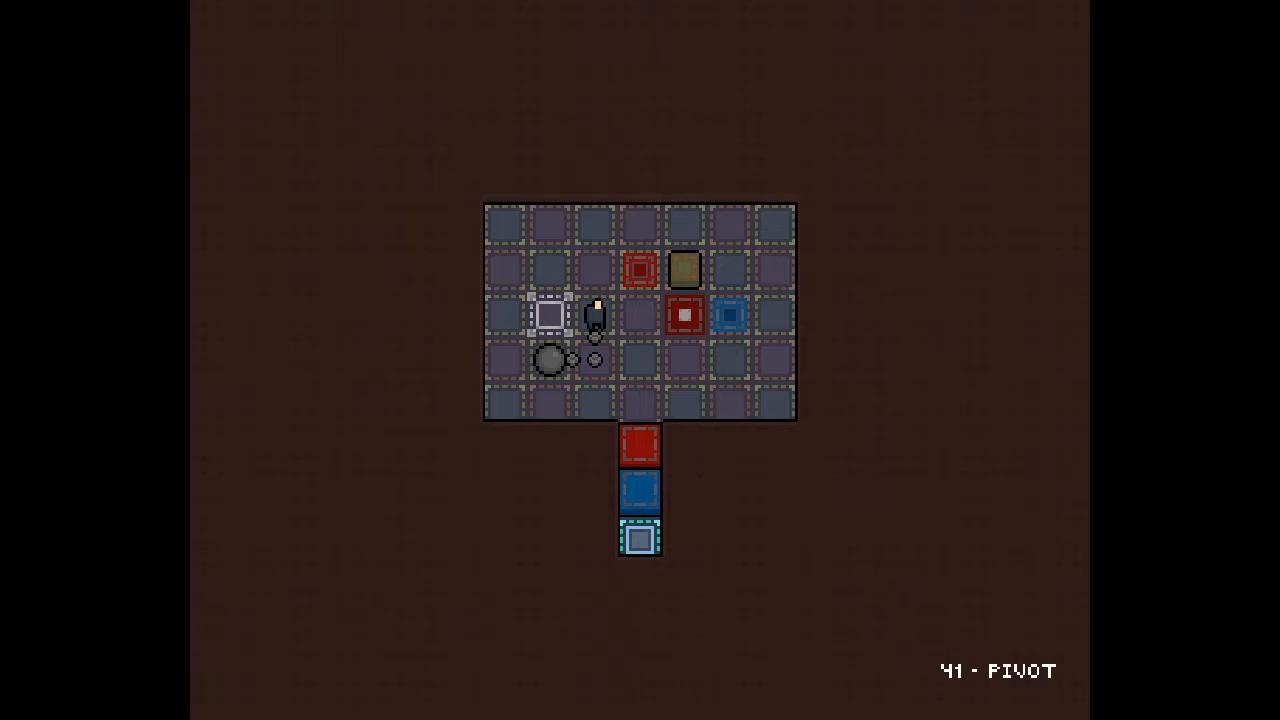
- Move the chained character among the coloured boxes in level 41 'Pivot'
key("Down")
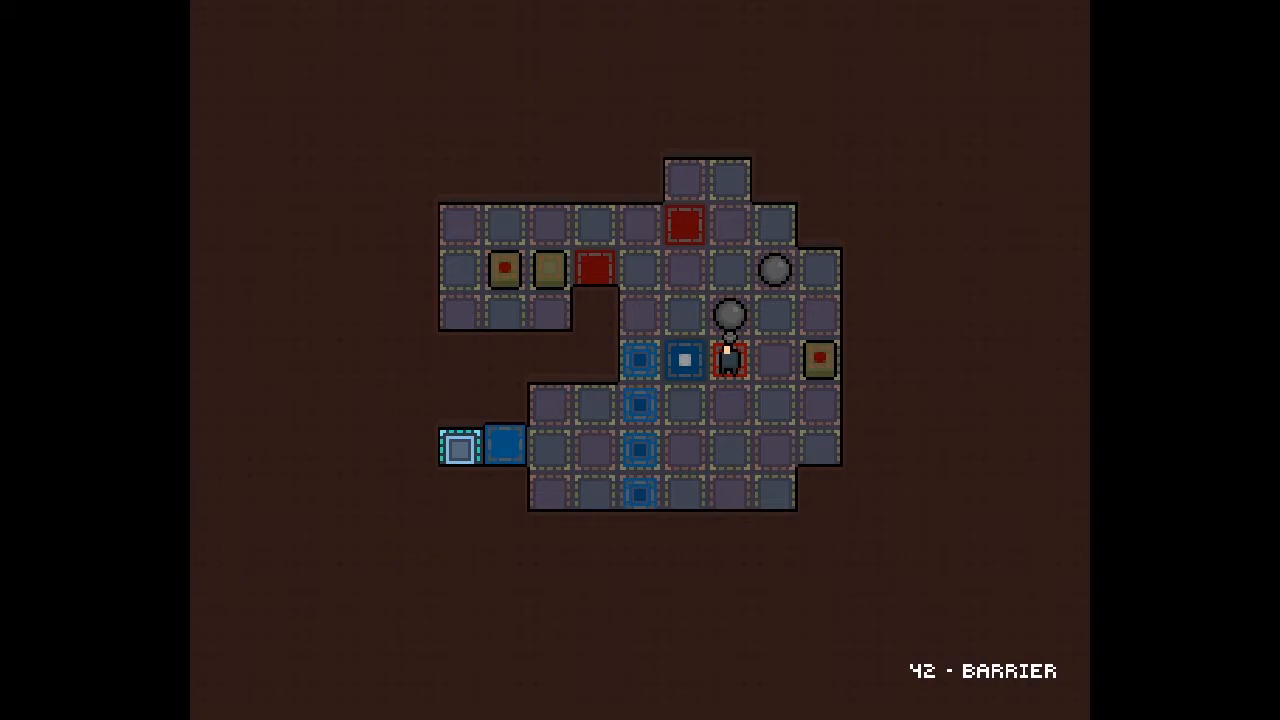
- Step beside the chained ball and drag it toward the blue switch column
key("up")
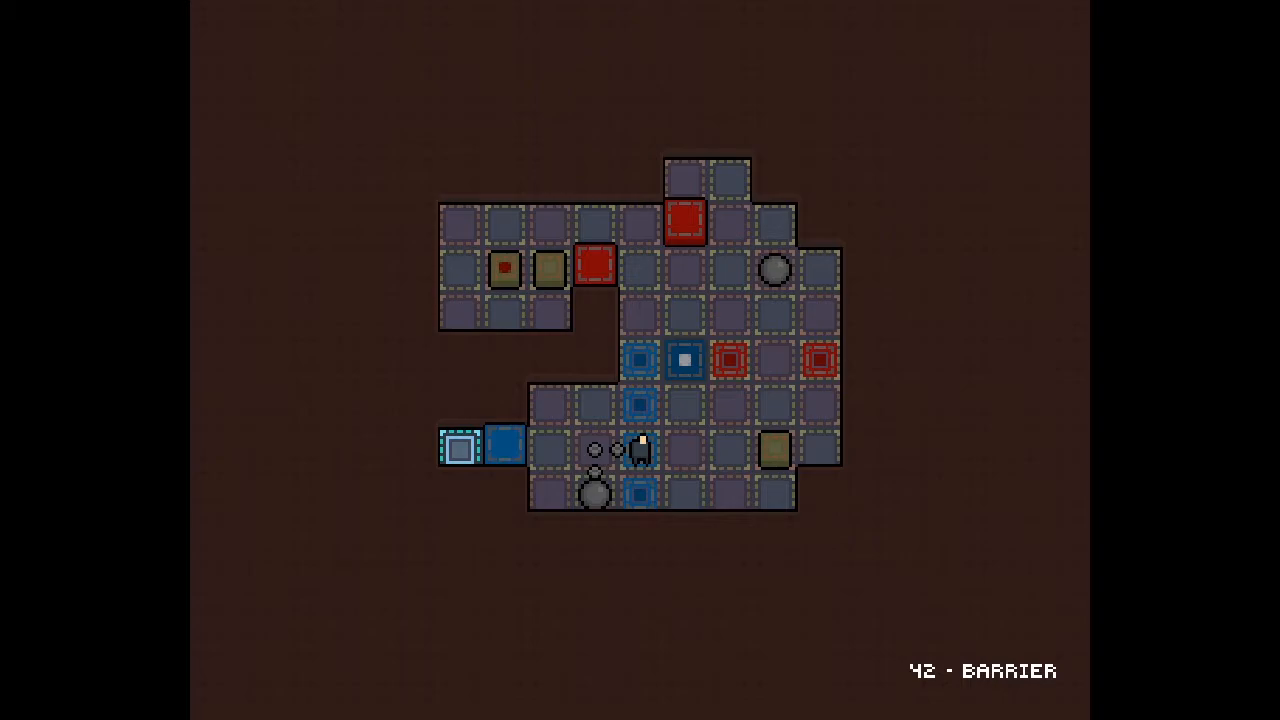
key("Up")
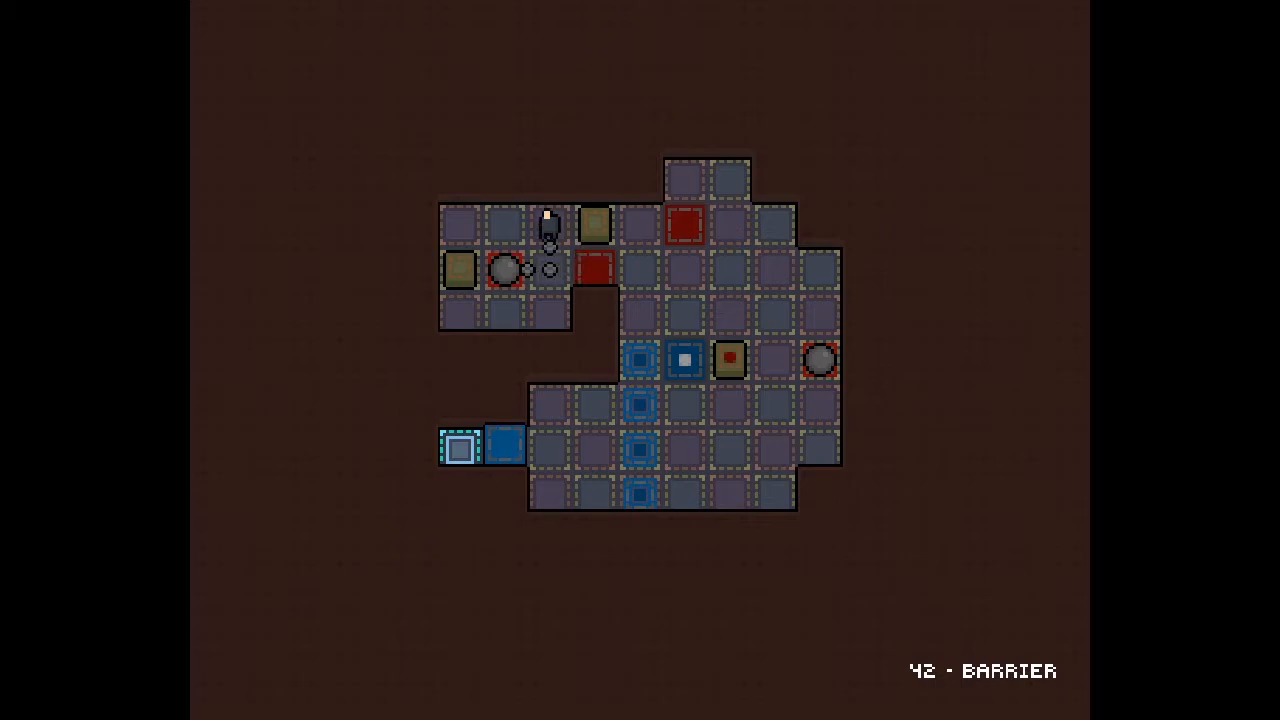
- Push a box onto the bottom blue switch and tuck the ball top-left
key("Down")
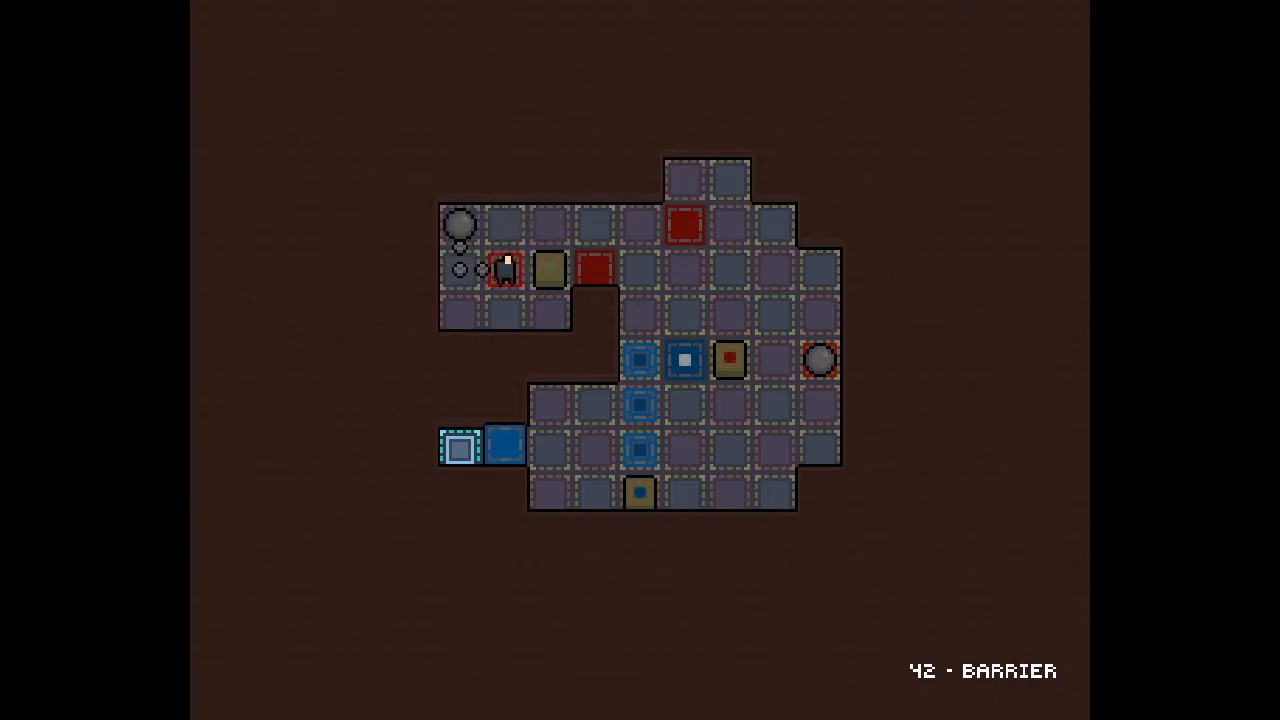
- Cover the lower three blue switches with boxes and the top one with the ball
key("Down")
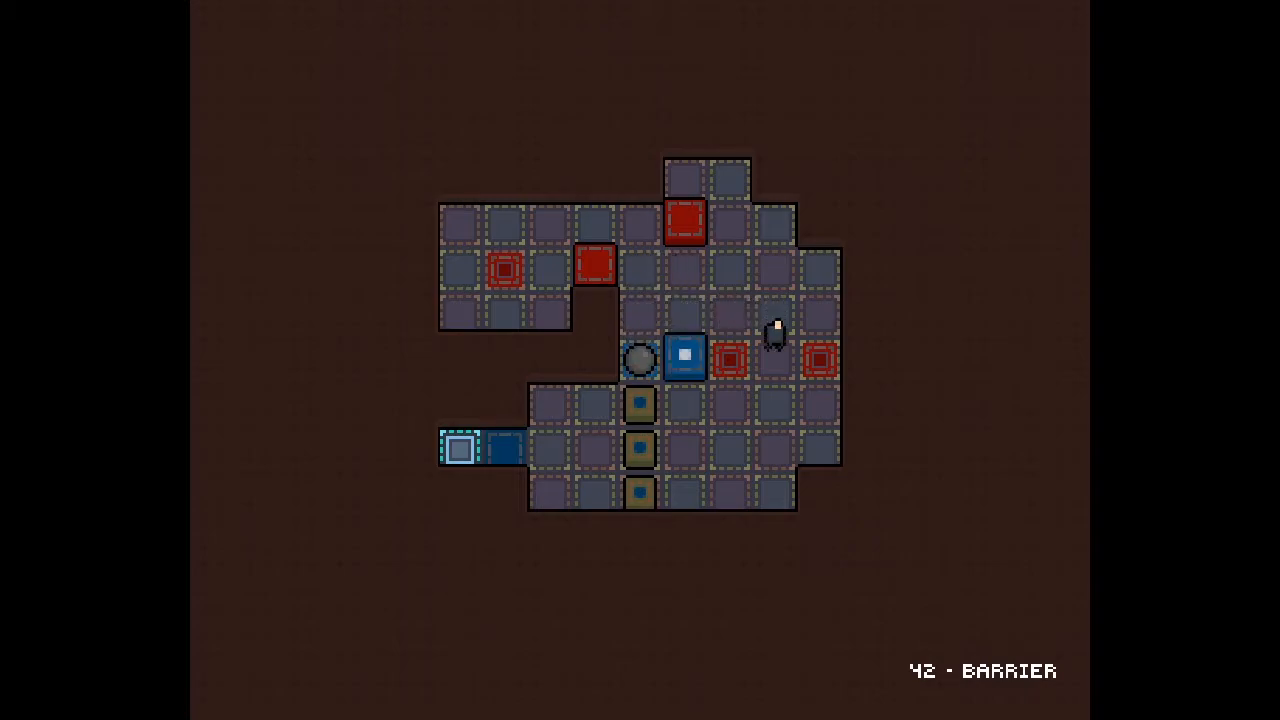
- Undo moves and reposition boxes, leaving one yellow box on the middle blue switch
key("down")
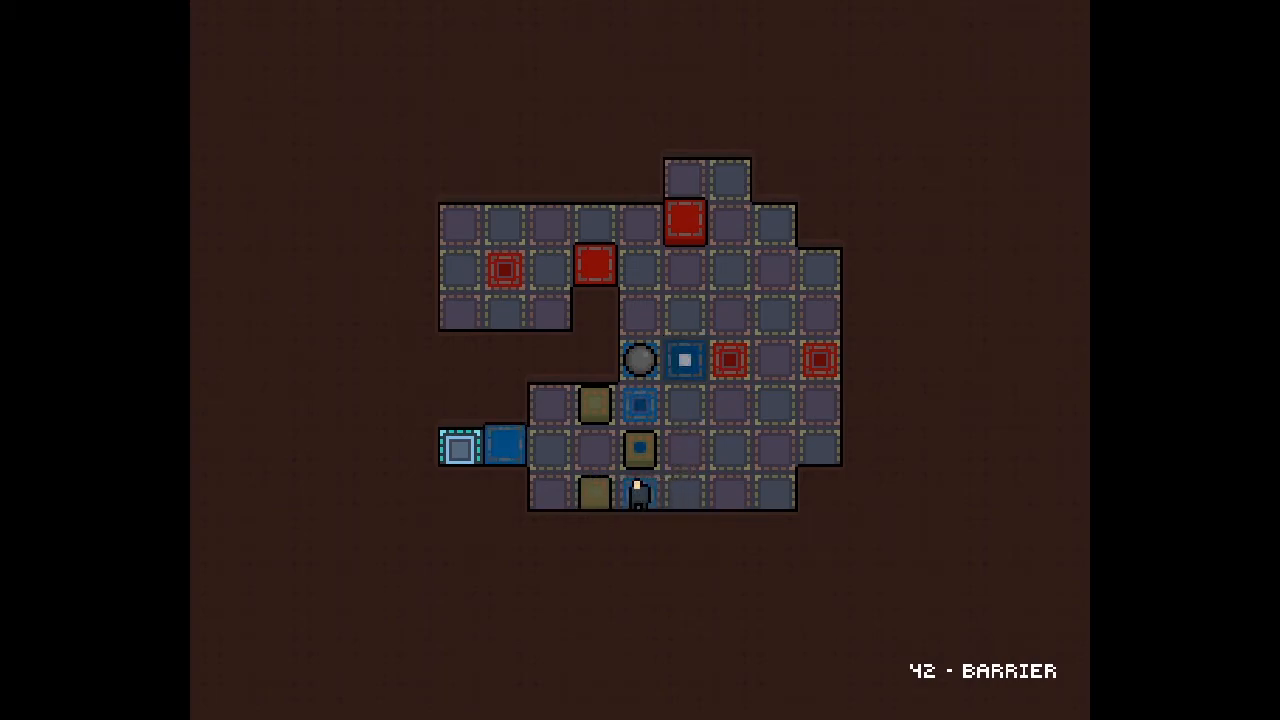
key("ArrowUp")
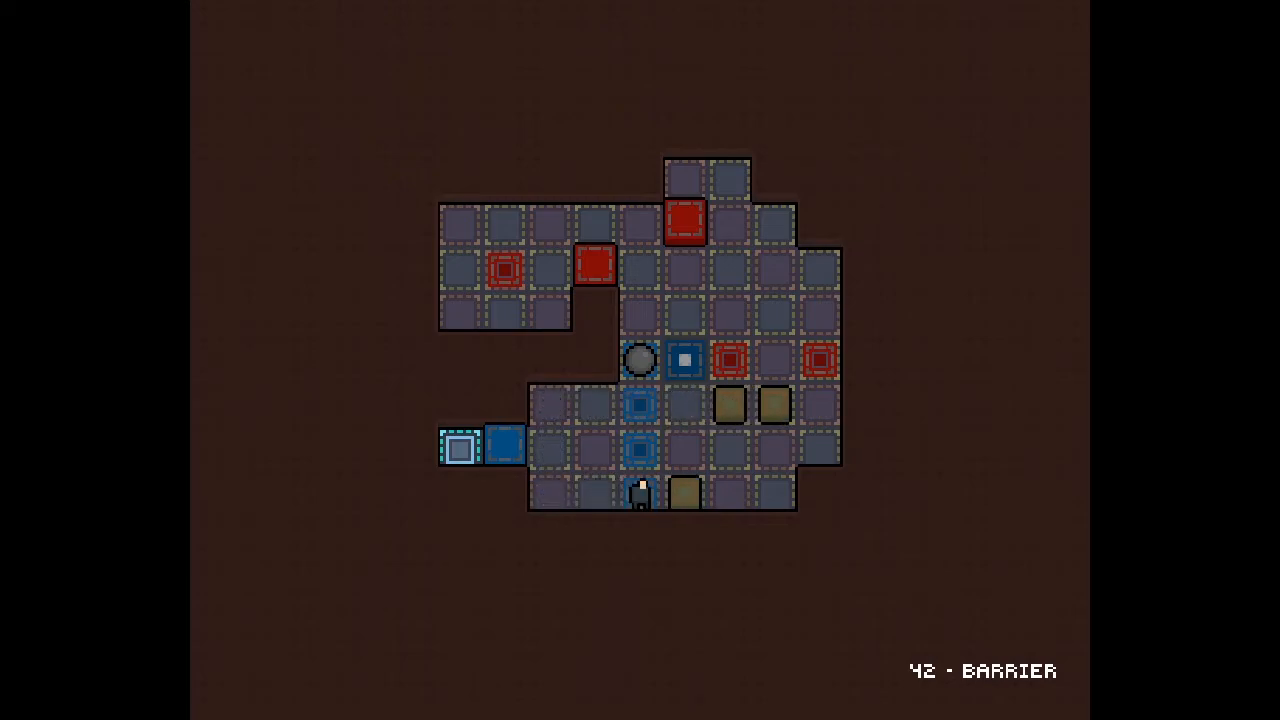
key("Up")
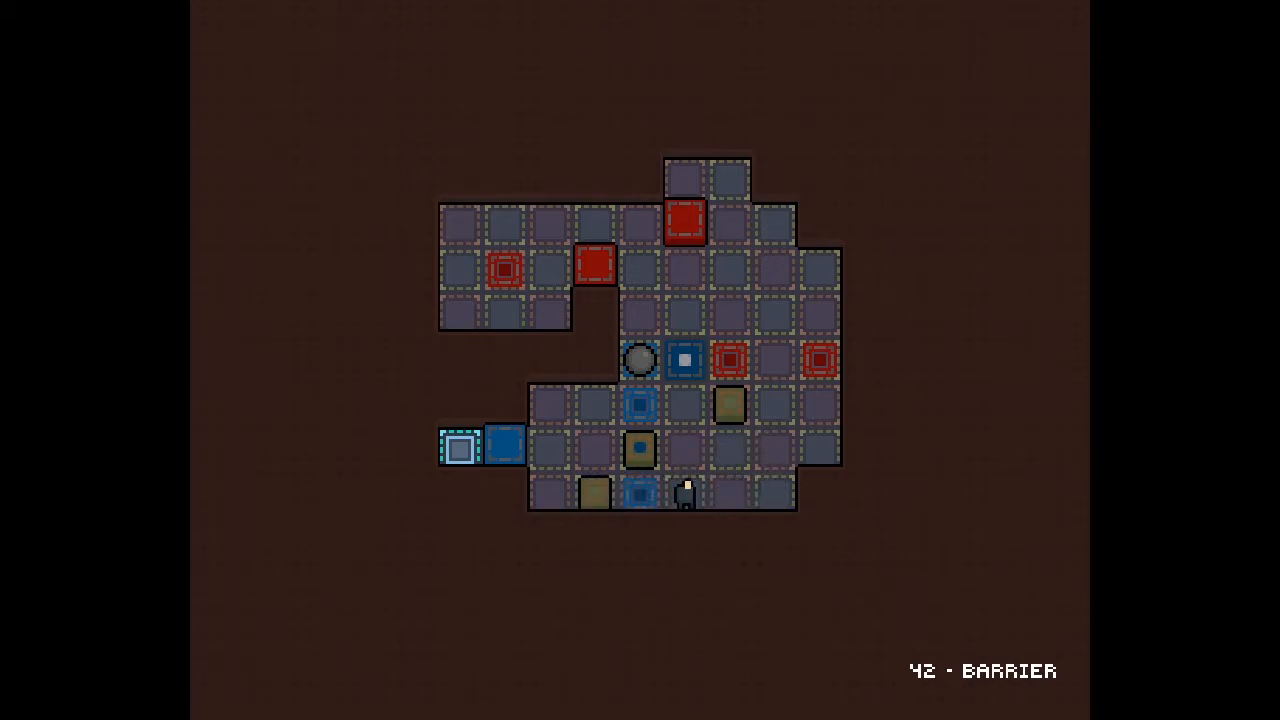
key("Up")
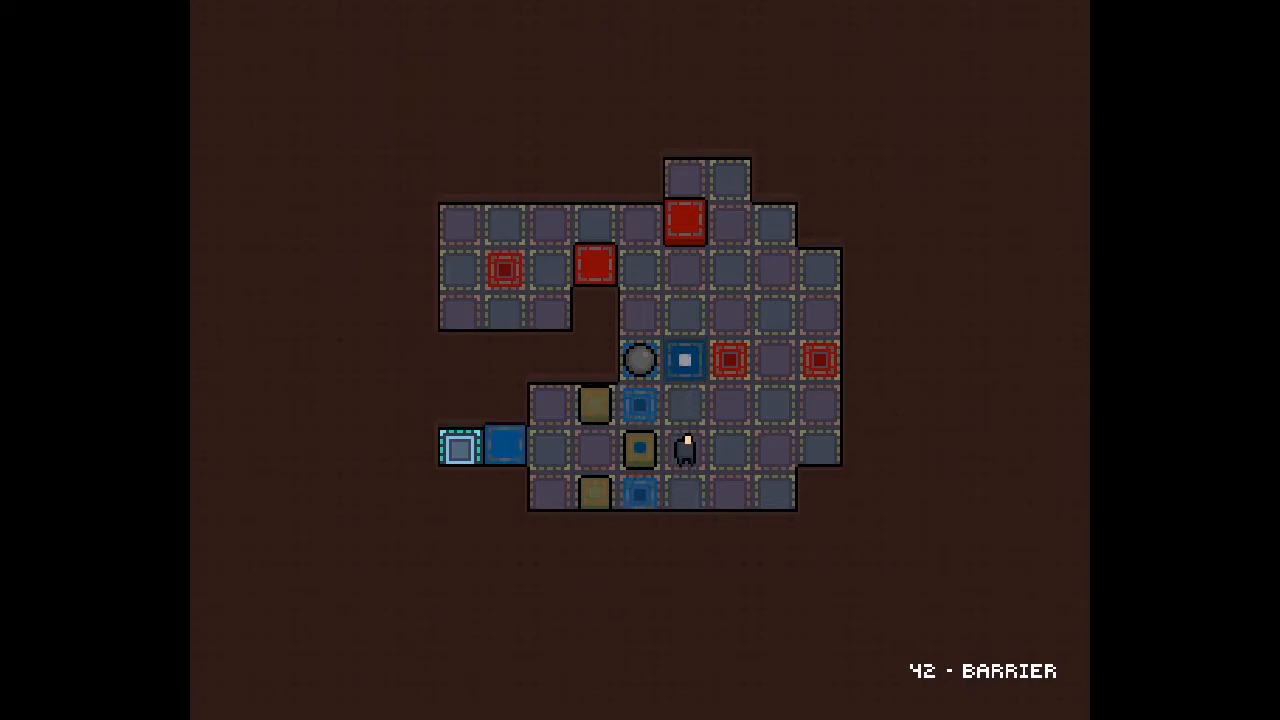
- Push a box up onto the next switch, then drag the ball right off its switch
key("Right")
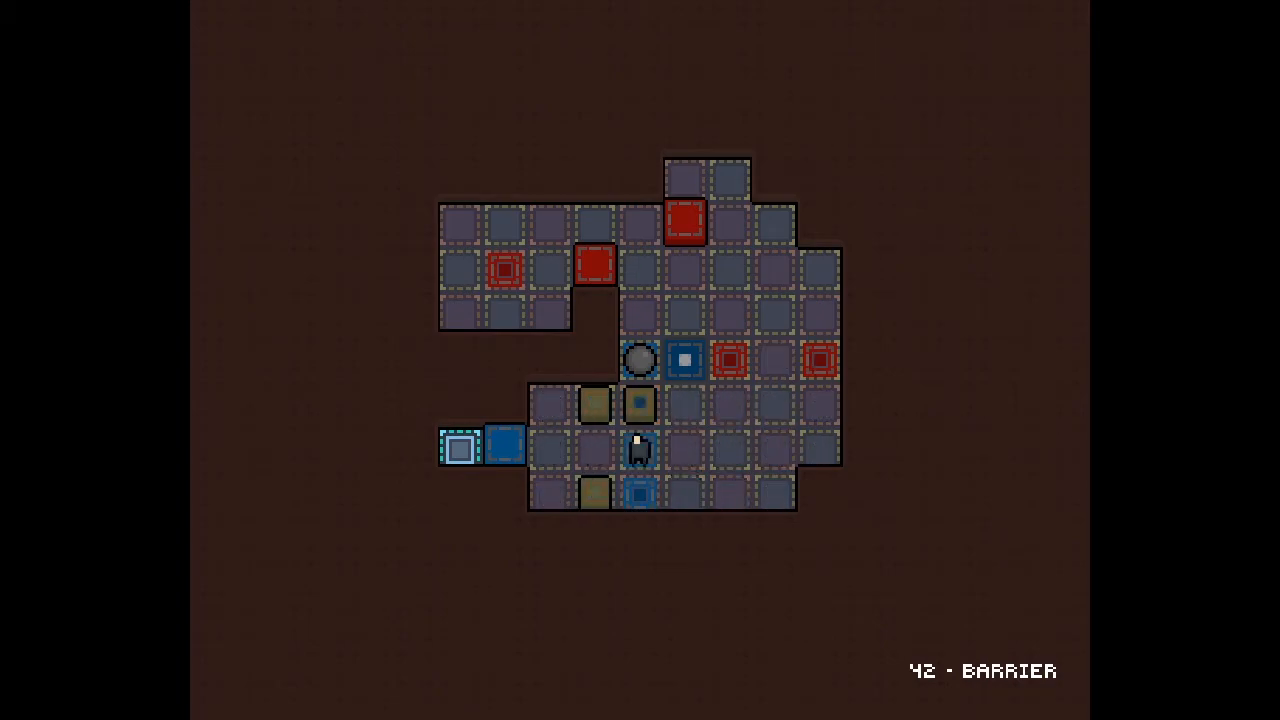
key("up")
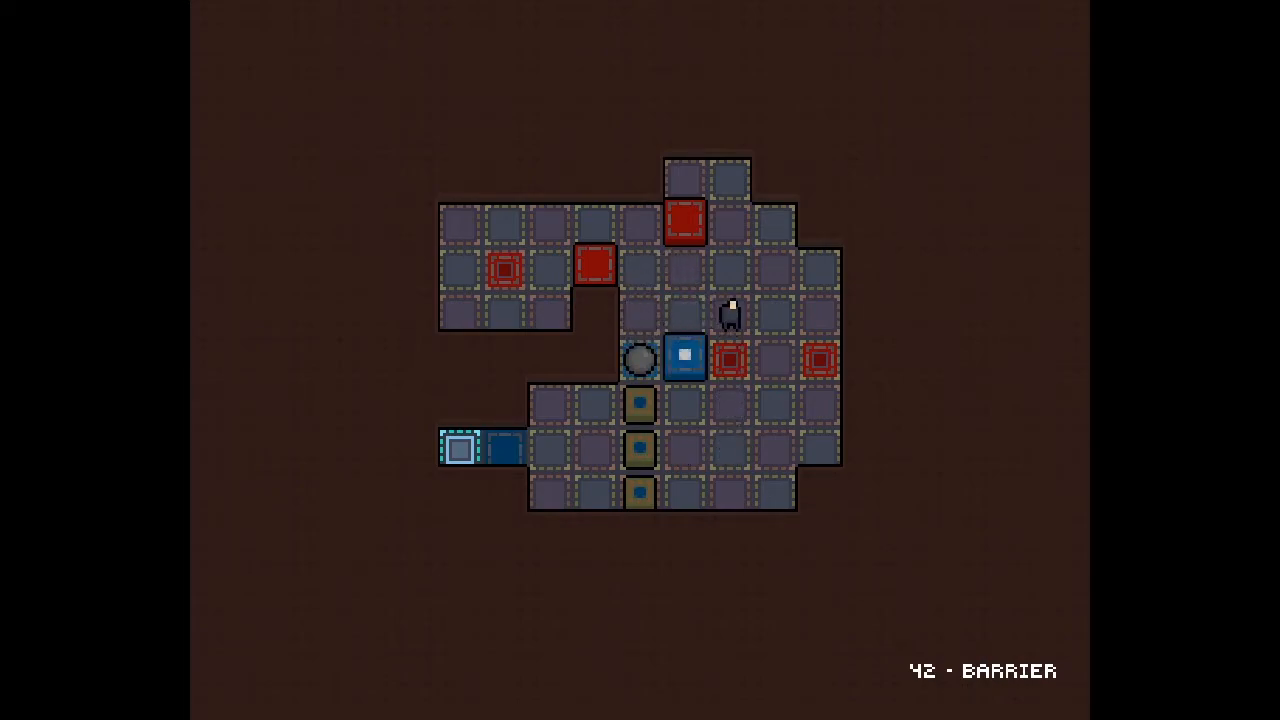
key("Down")
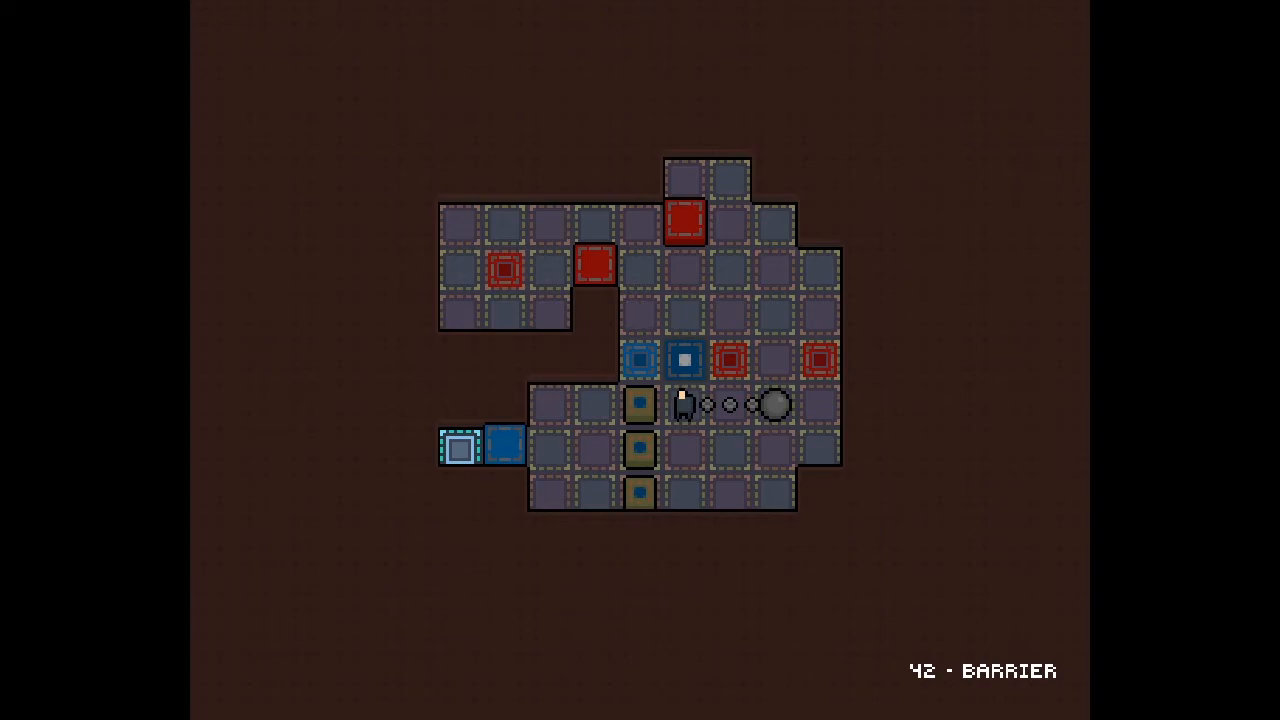
- Pull the chained ball two tiles left, below the middle blue switch
key("Down")
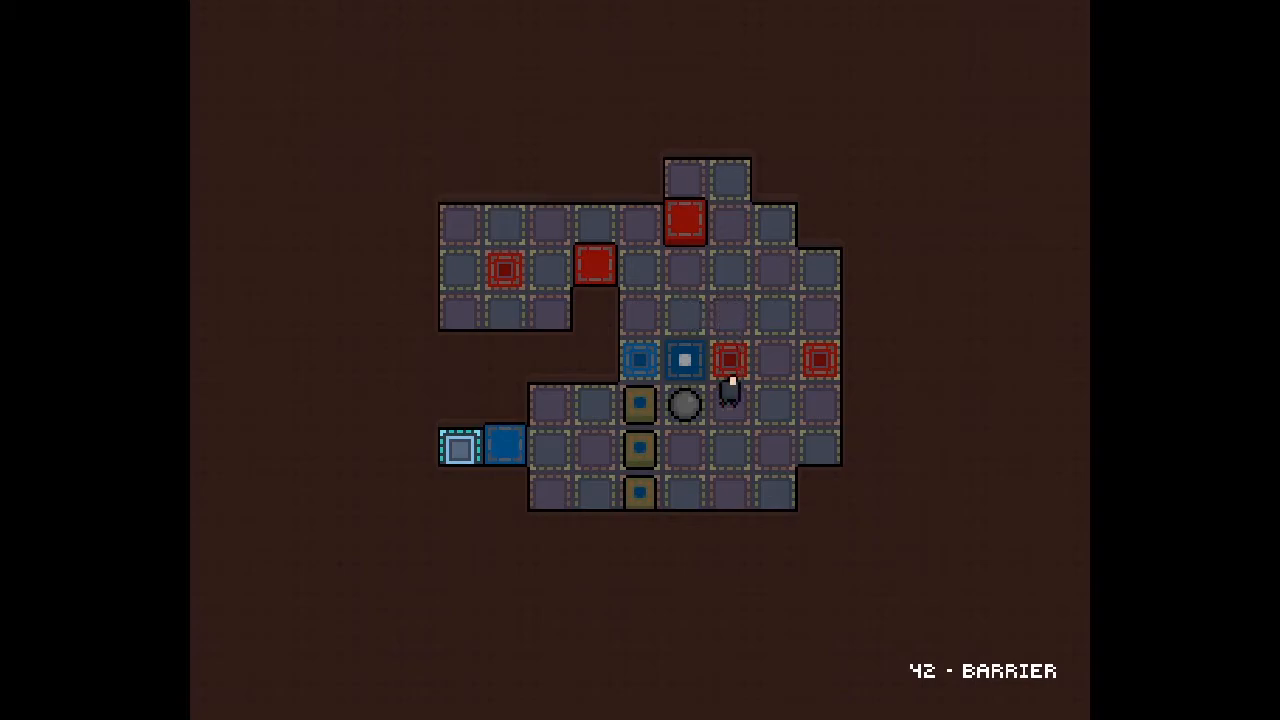
- Push the olive boxes off the switch column, leaving the ball resting on one switch
key("Up")
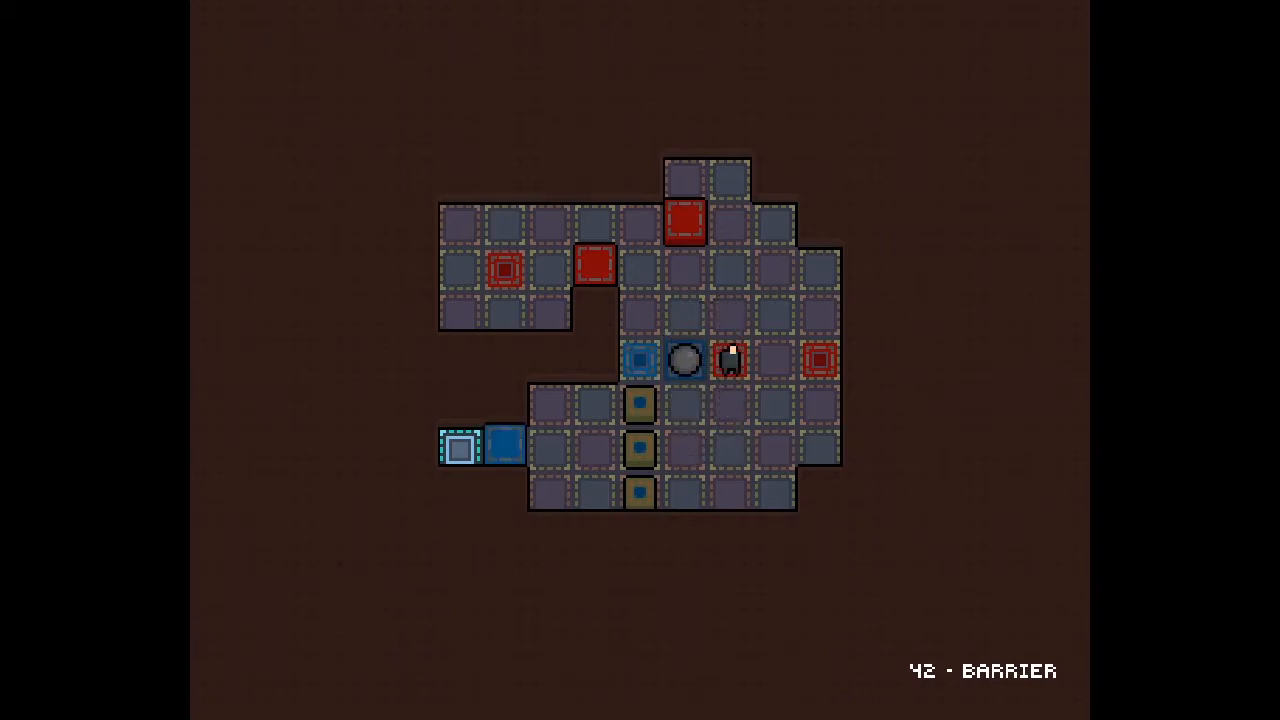
key("Up")
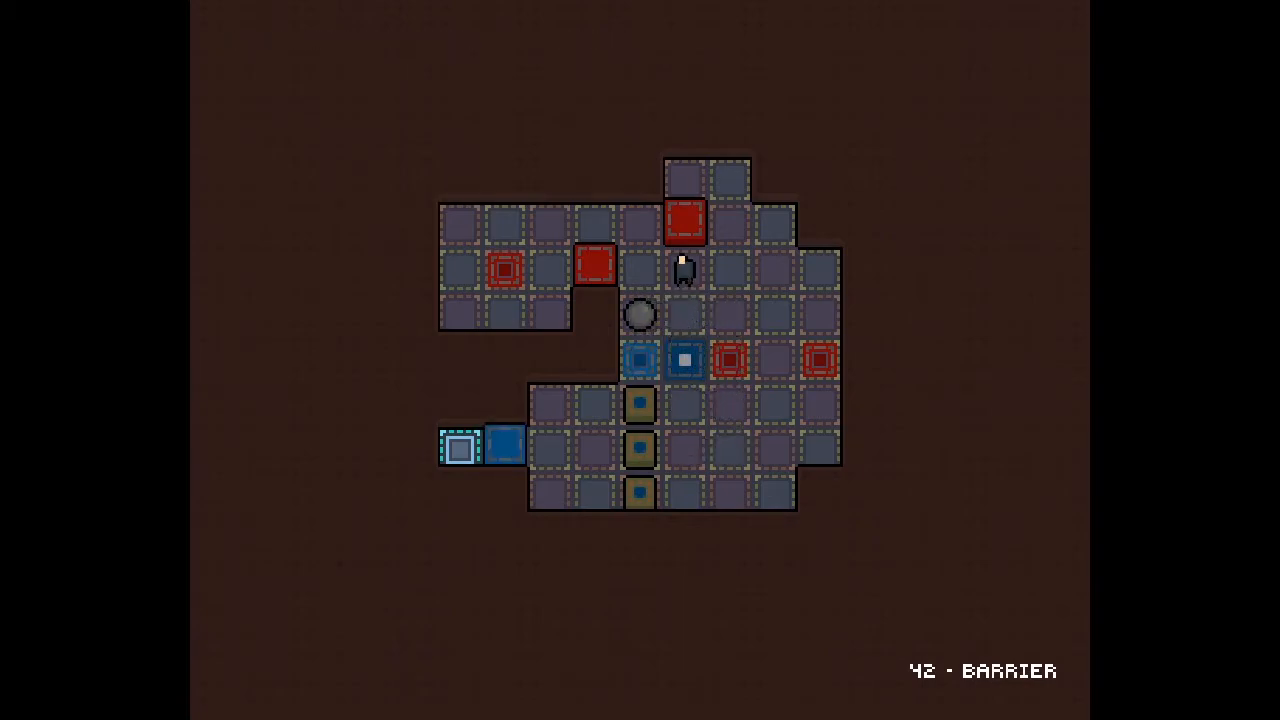
key("Down")
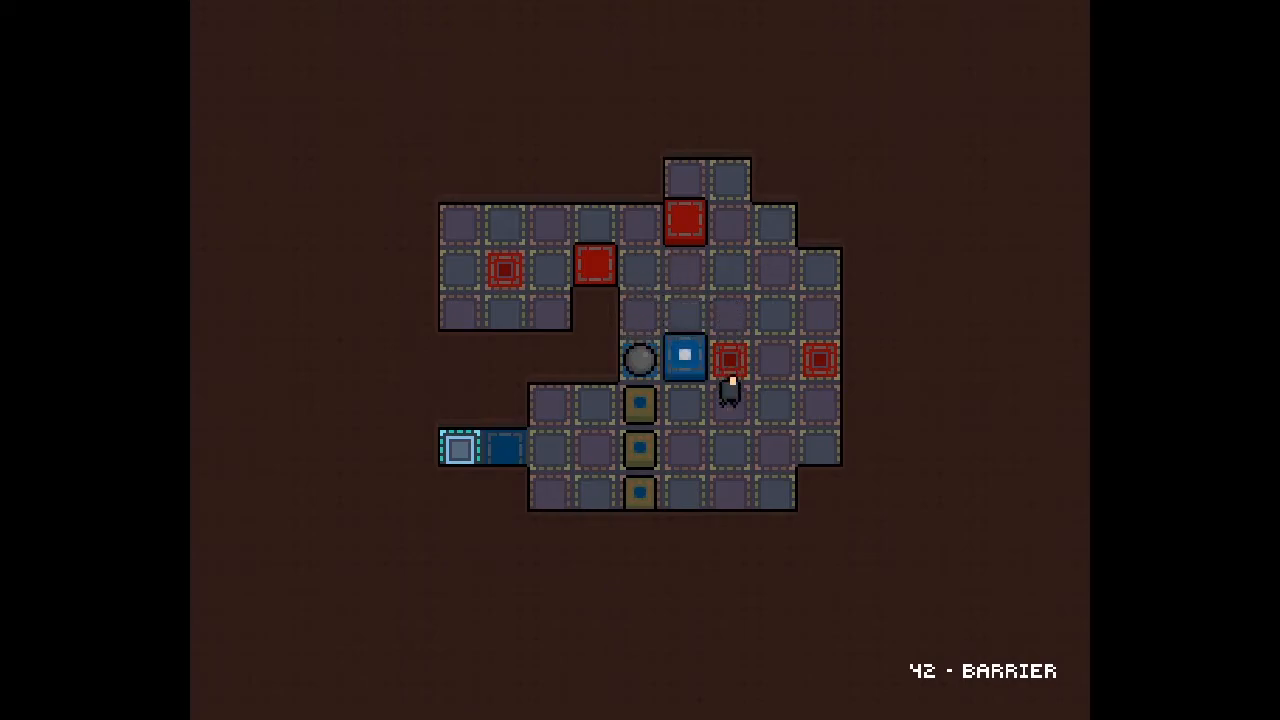
key("Down")
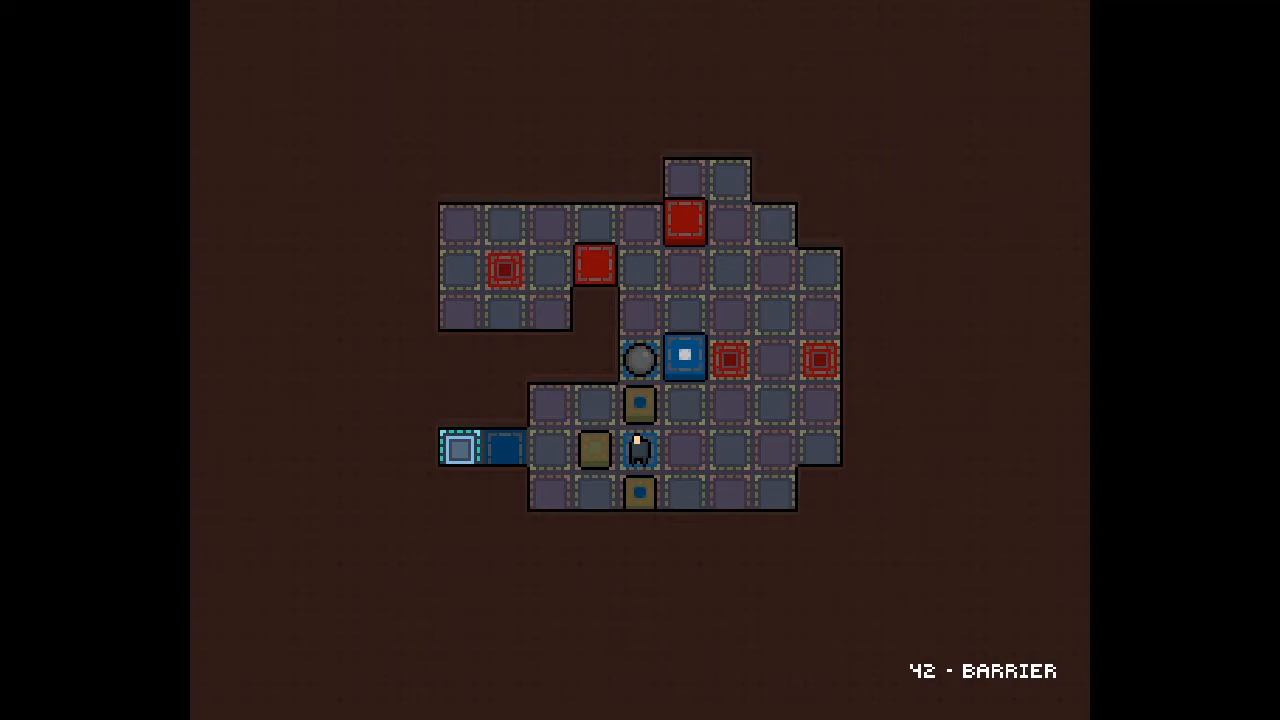
key("Up")
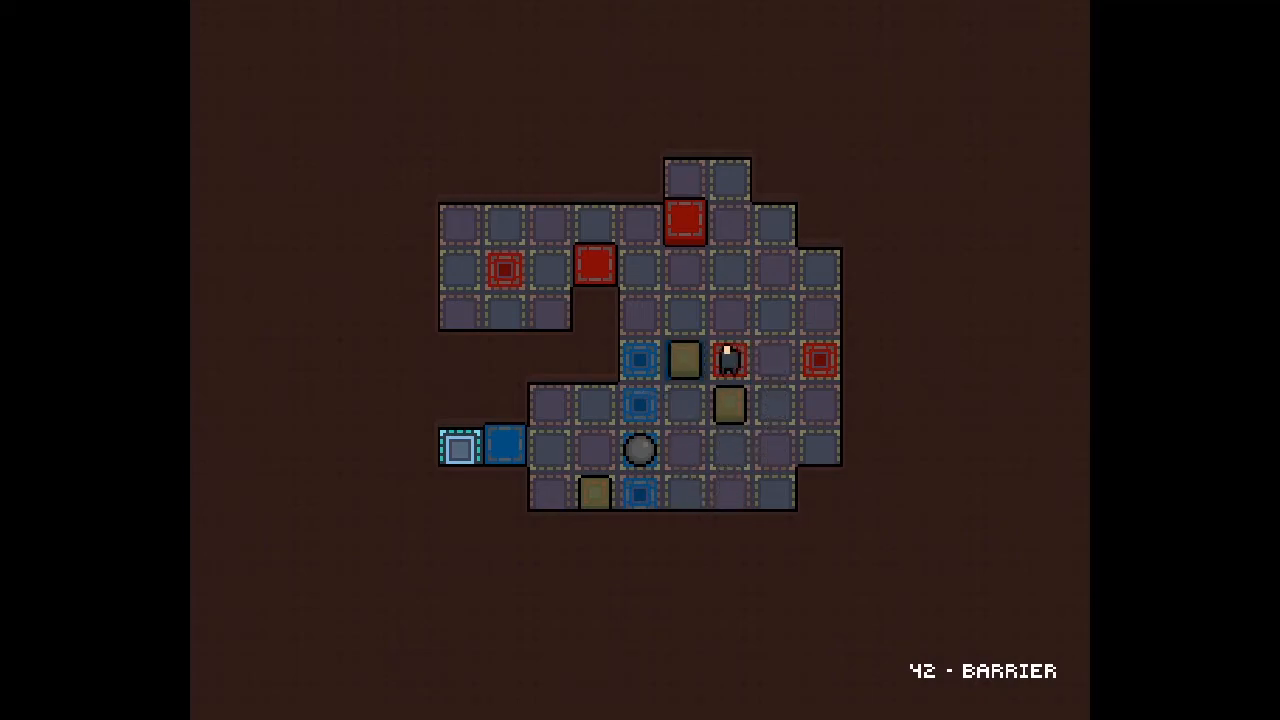
- Push a box up beside the blue block and pull the ball left off its switch
key("Down")
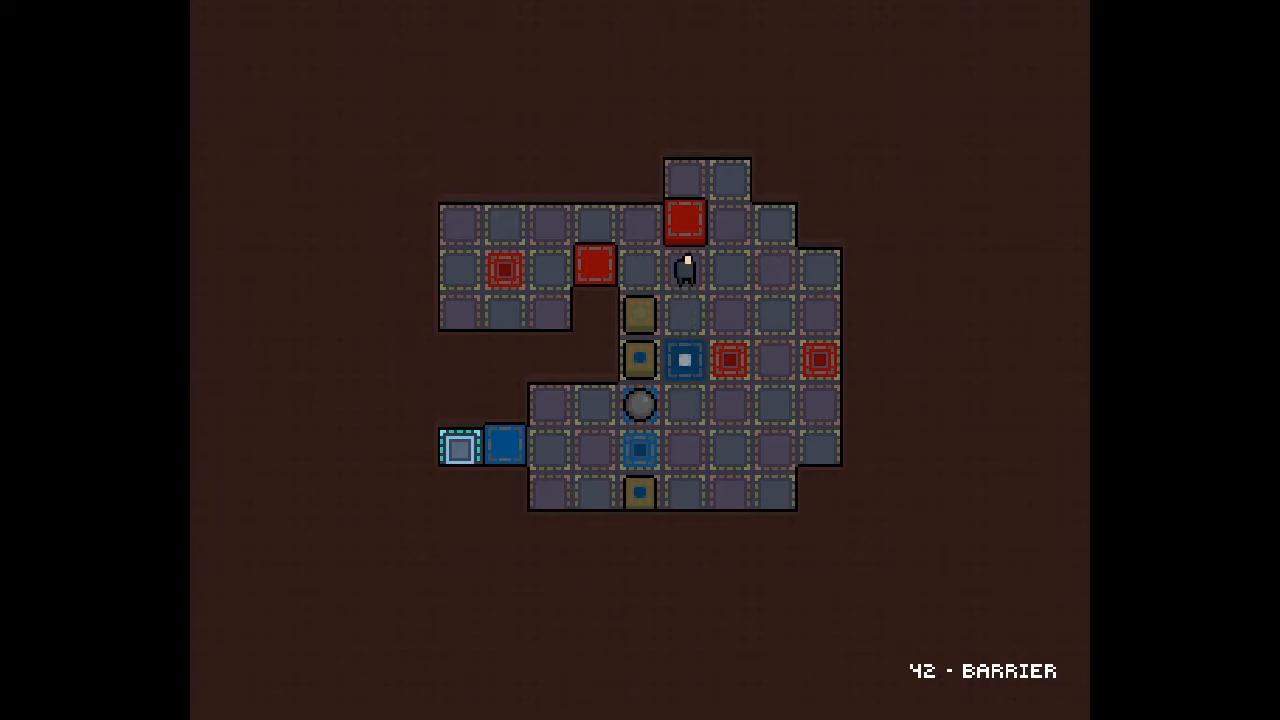
key("Down")
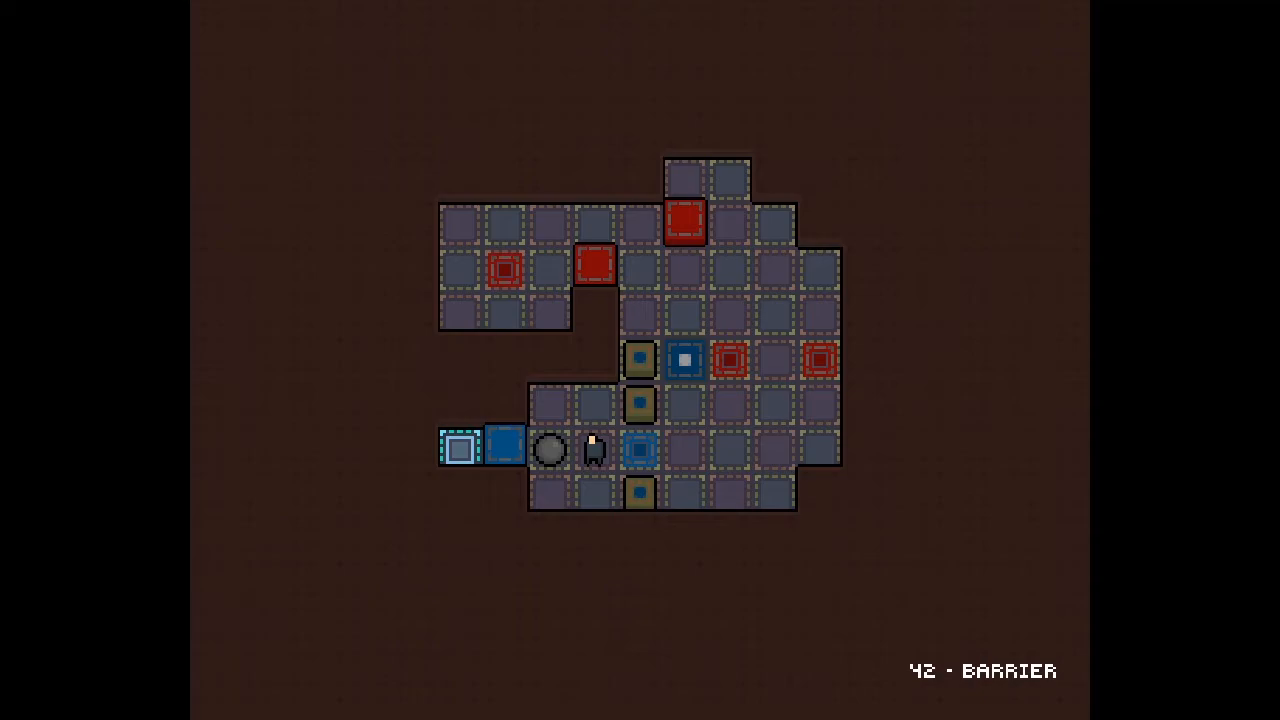
key("Up")
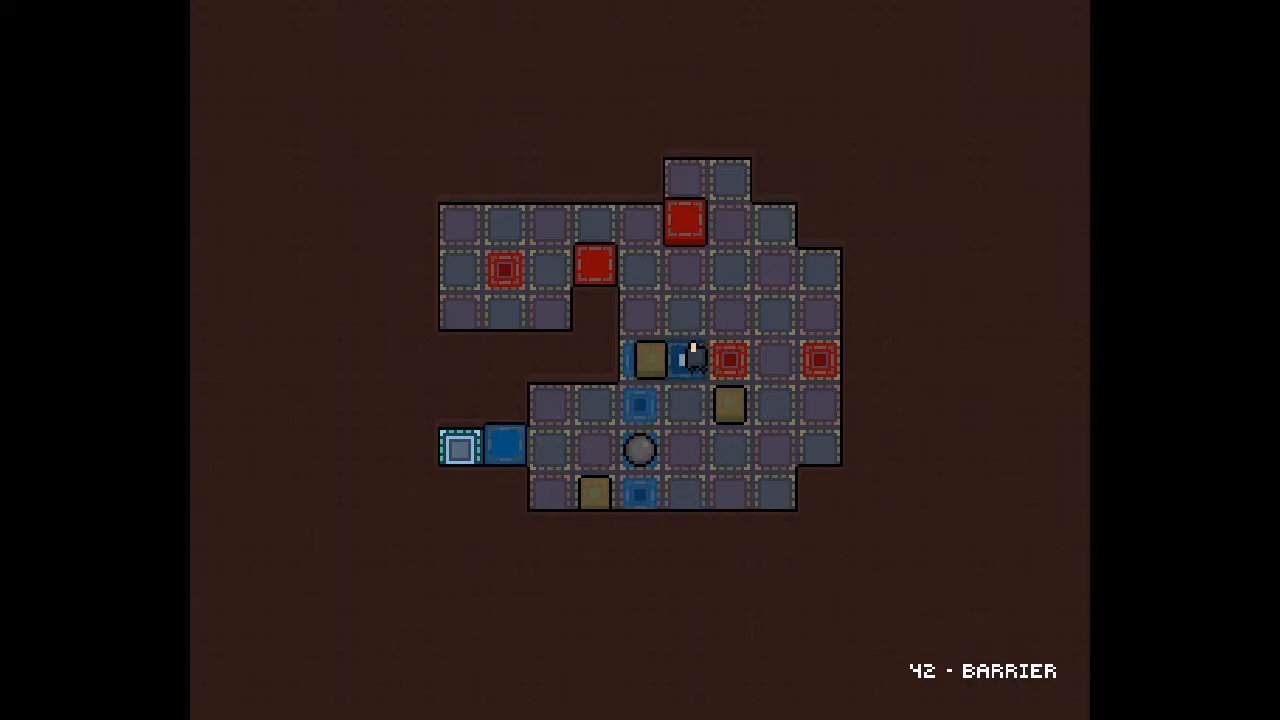
key("Down")
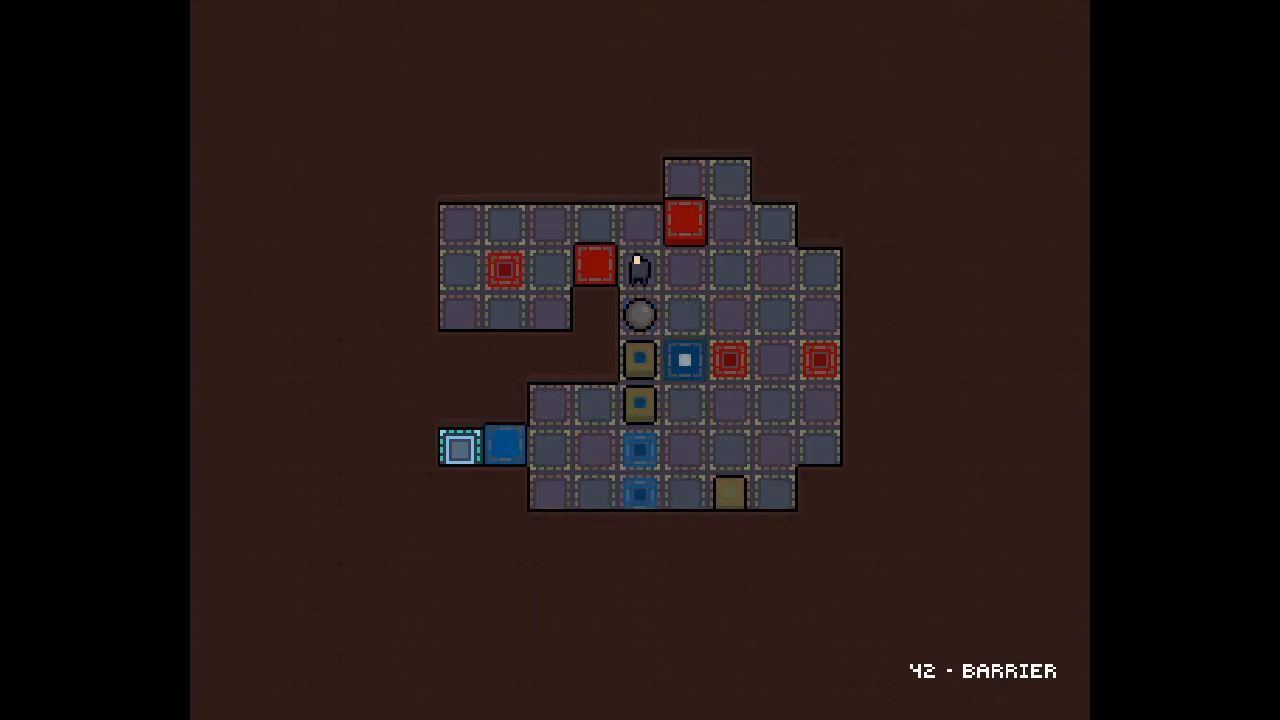
key("Down")
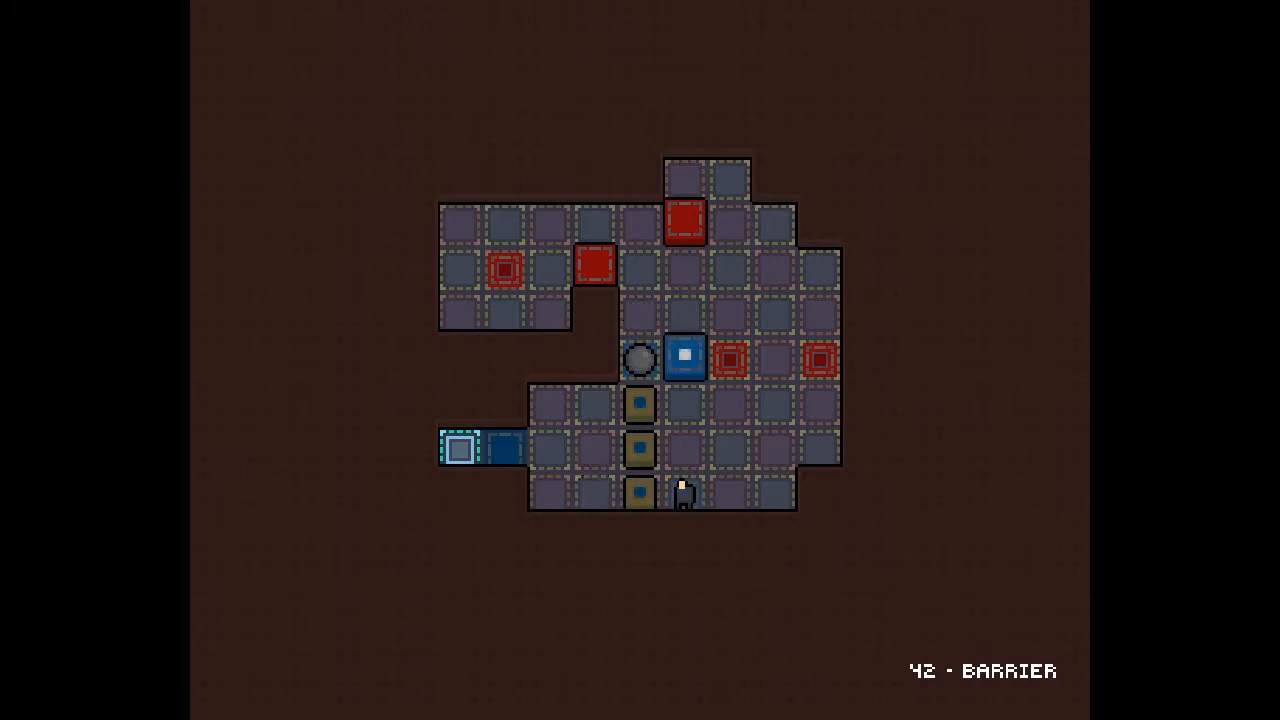
key("Up")
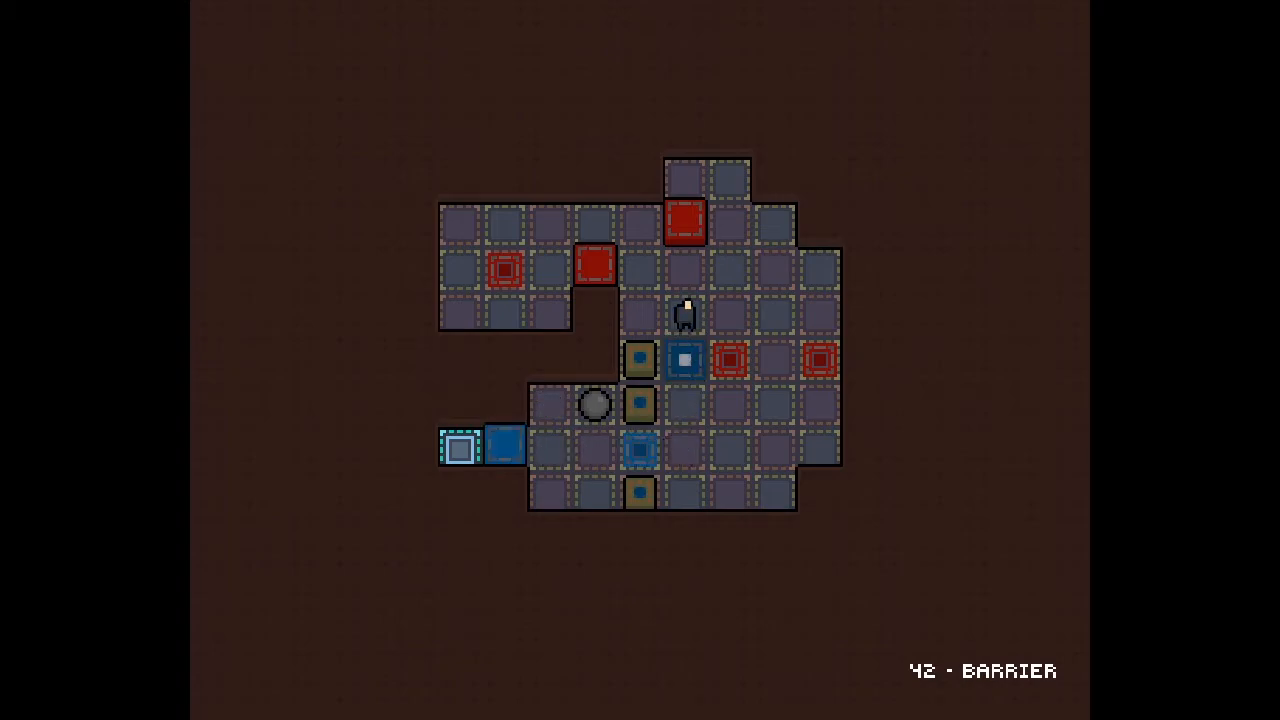
- Undo the box push, shift boxes off their switches, and re-cover the four-switch column
key("Right")
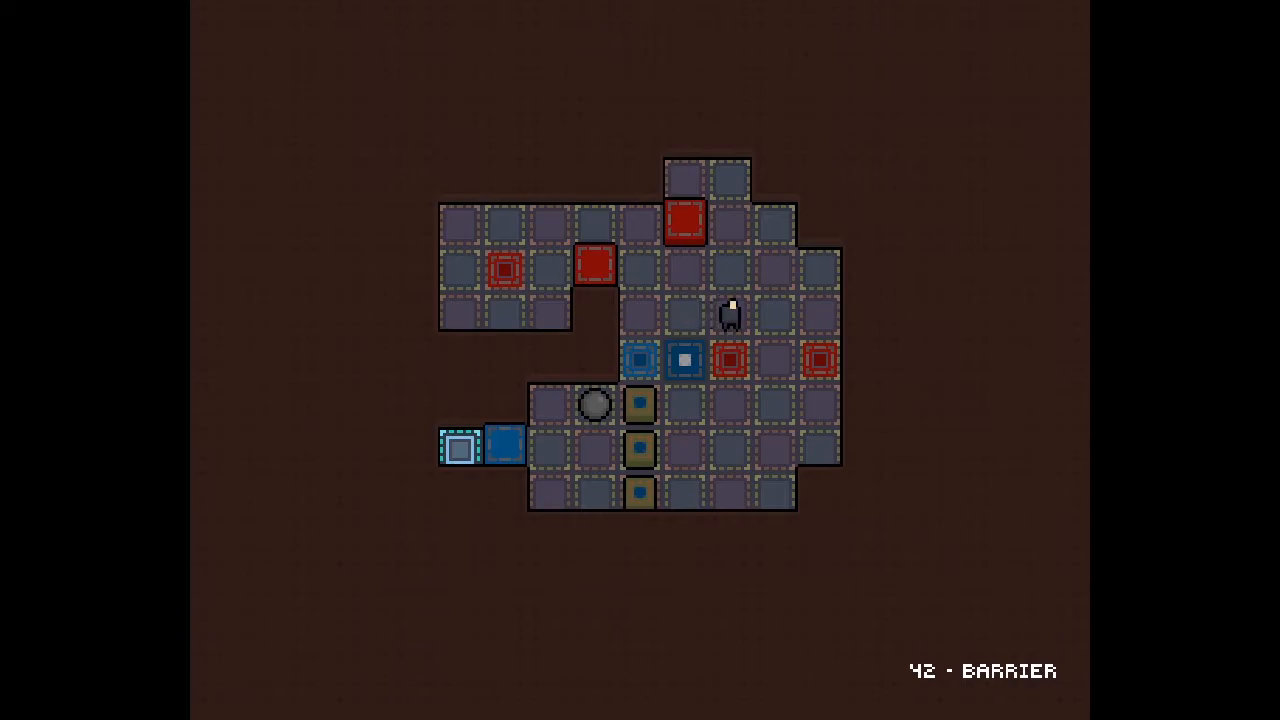
key("Down")
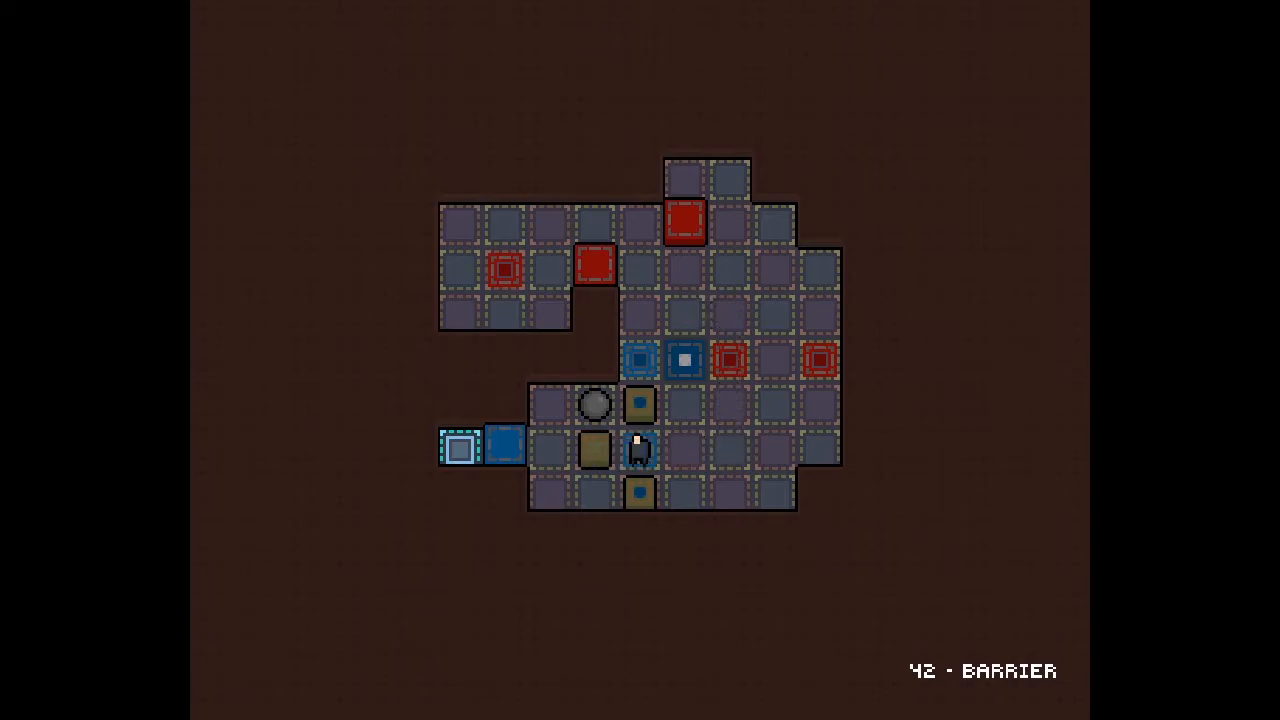
key("Down")
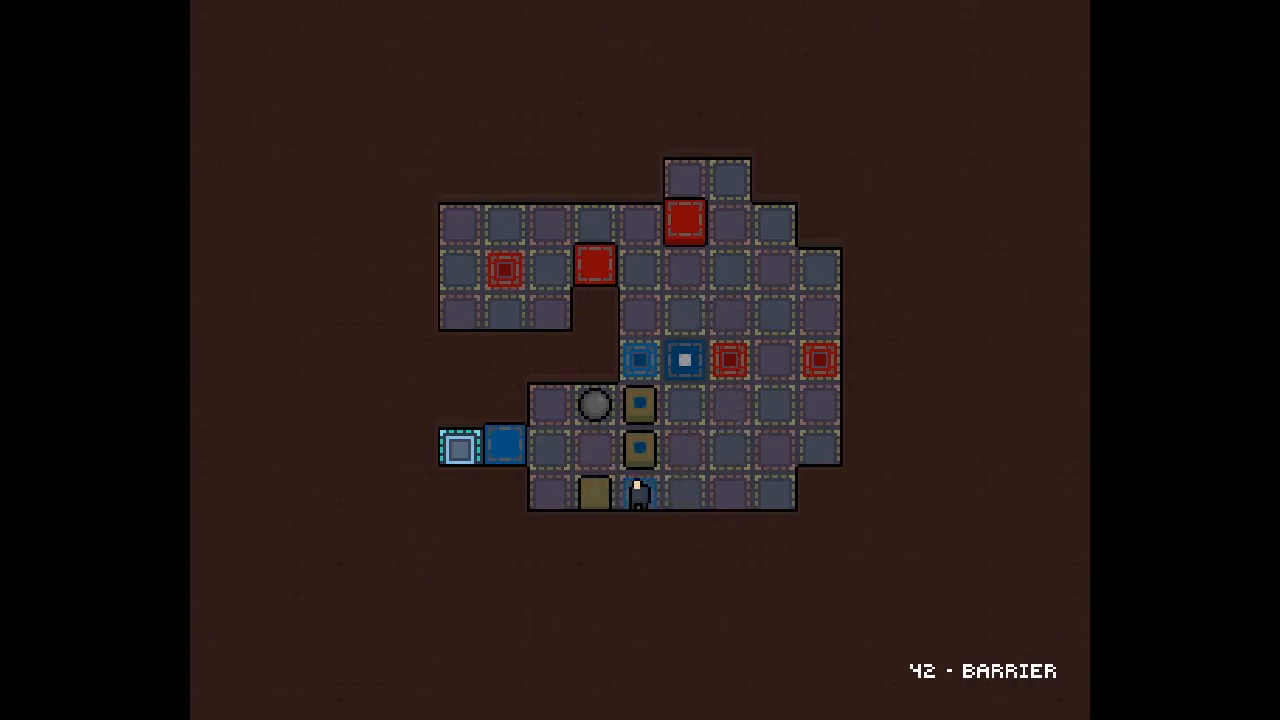
key("Right")
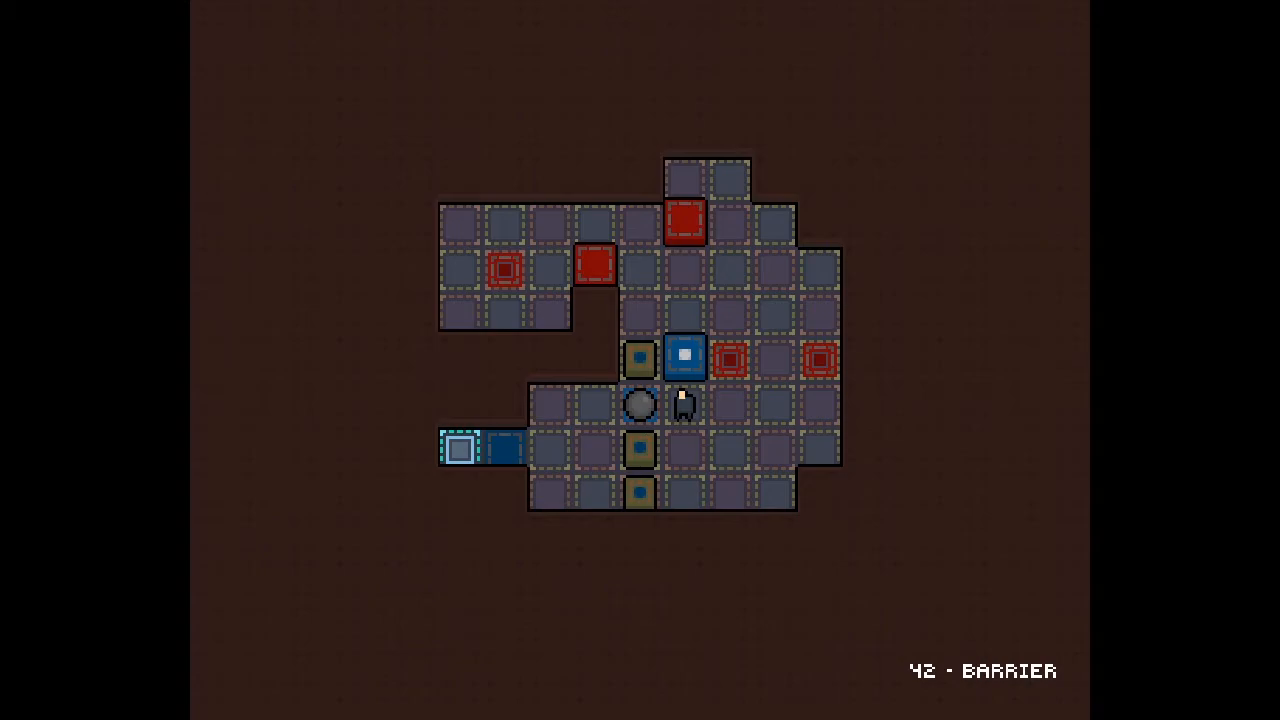
- Walk along the bottom row and up the left column, then push the ball down
key("Down")
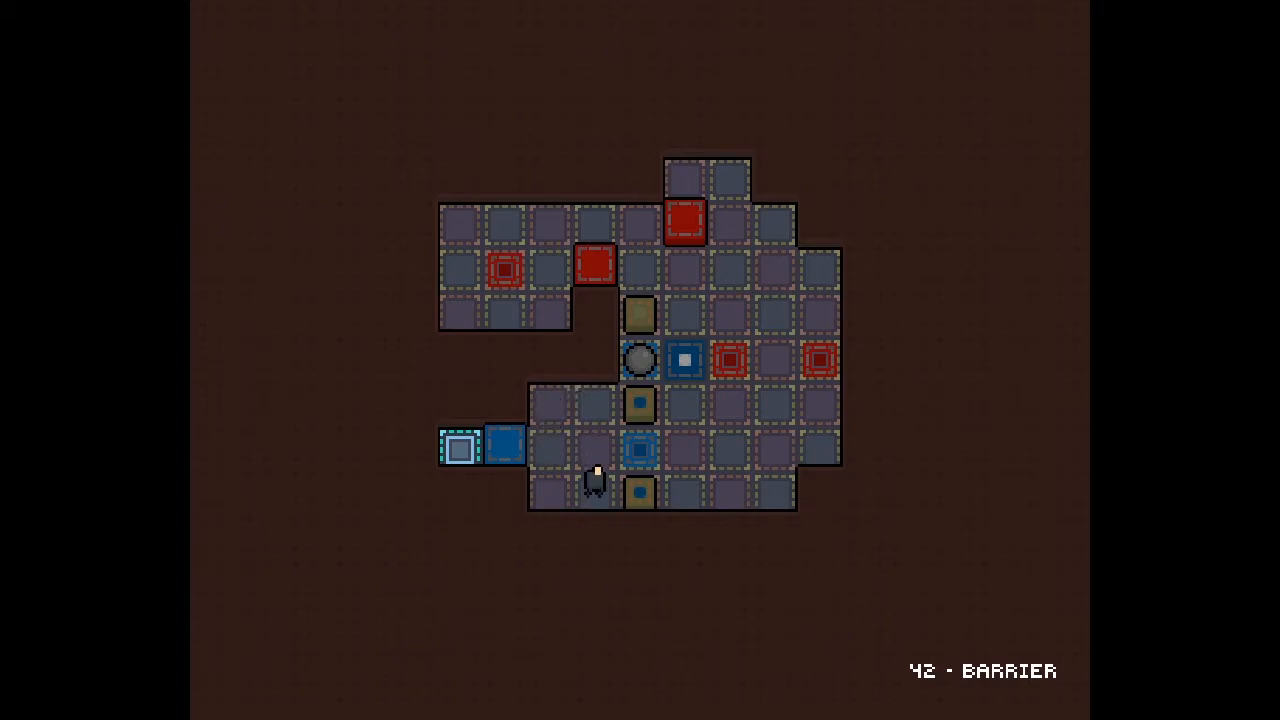
key("ArrowLeft")
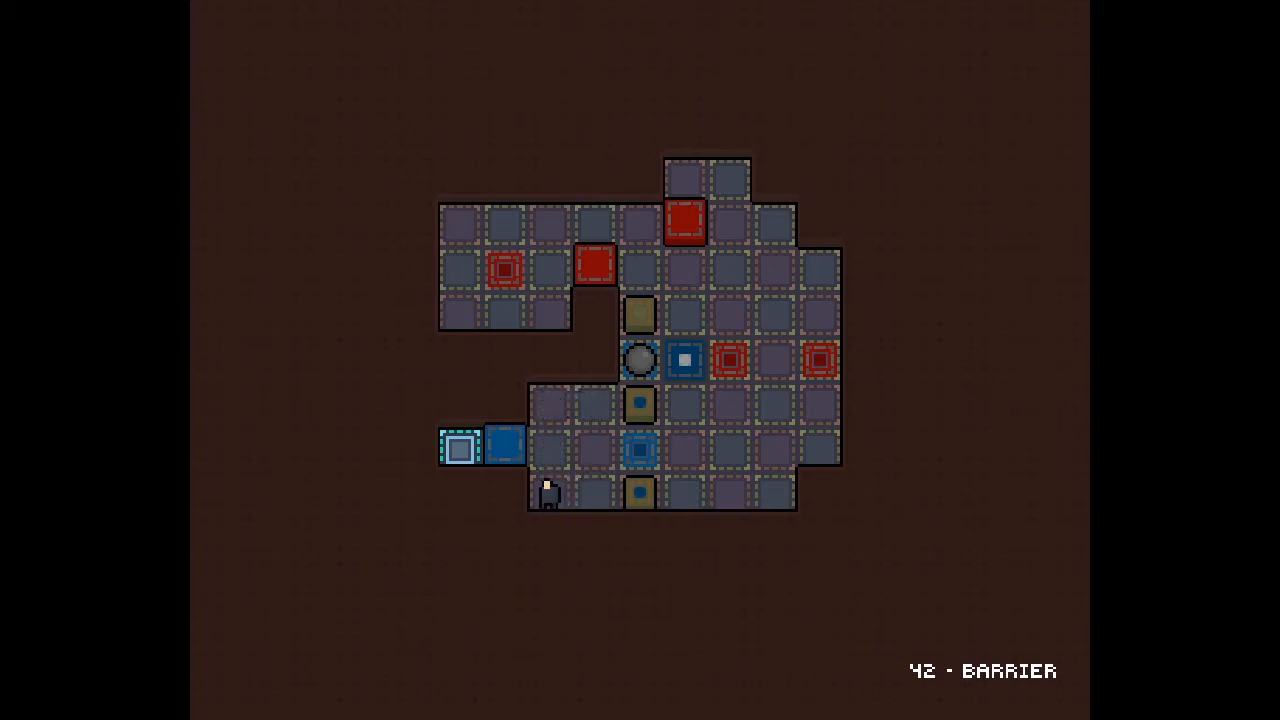
key("ArrowUp")
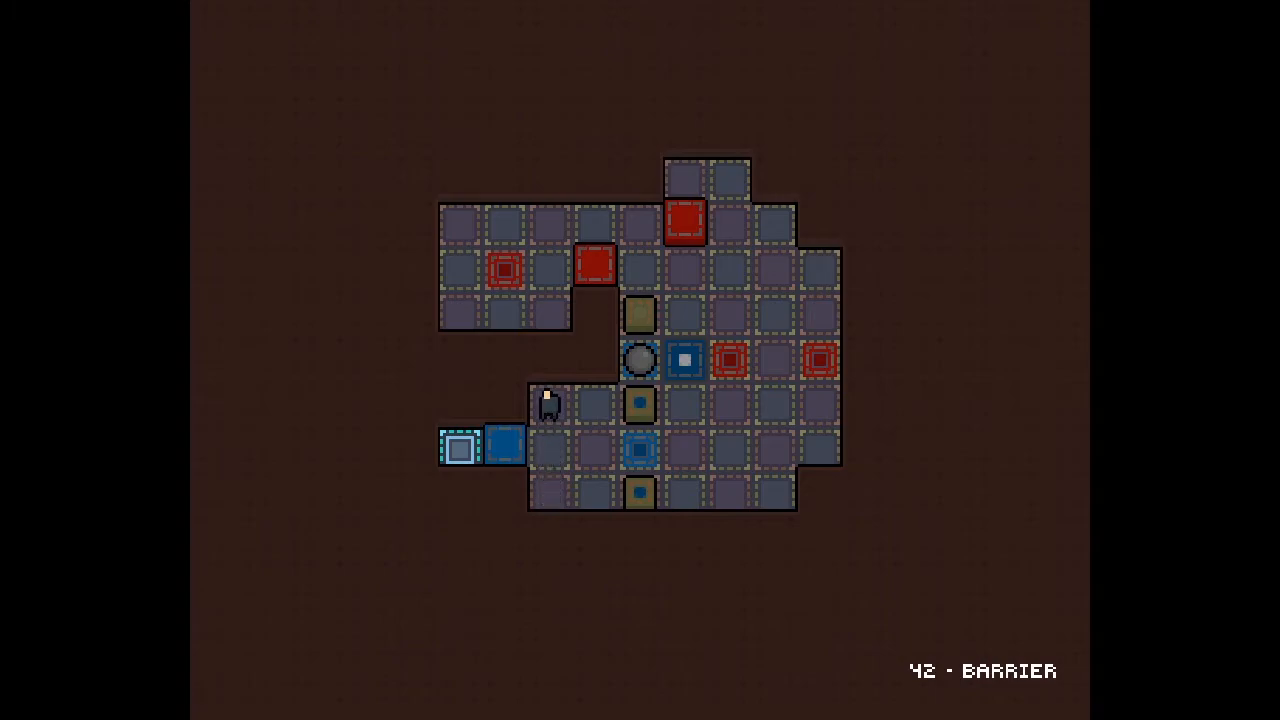
key("Right")
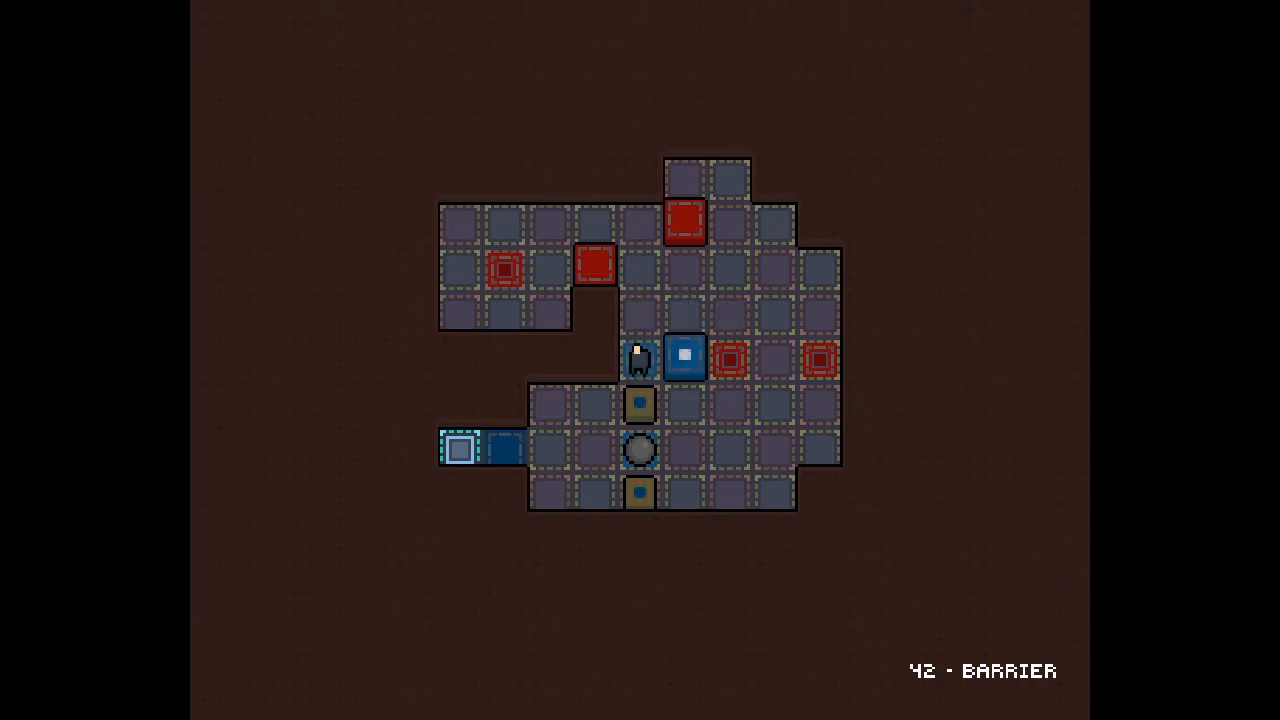
- Line three yellow boxes down the switch column and haul the chained ball up above
key("Down")
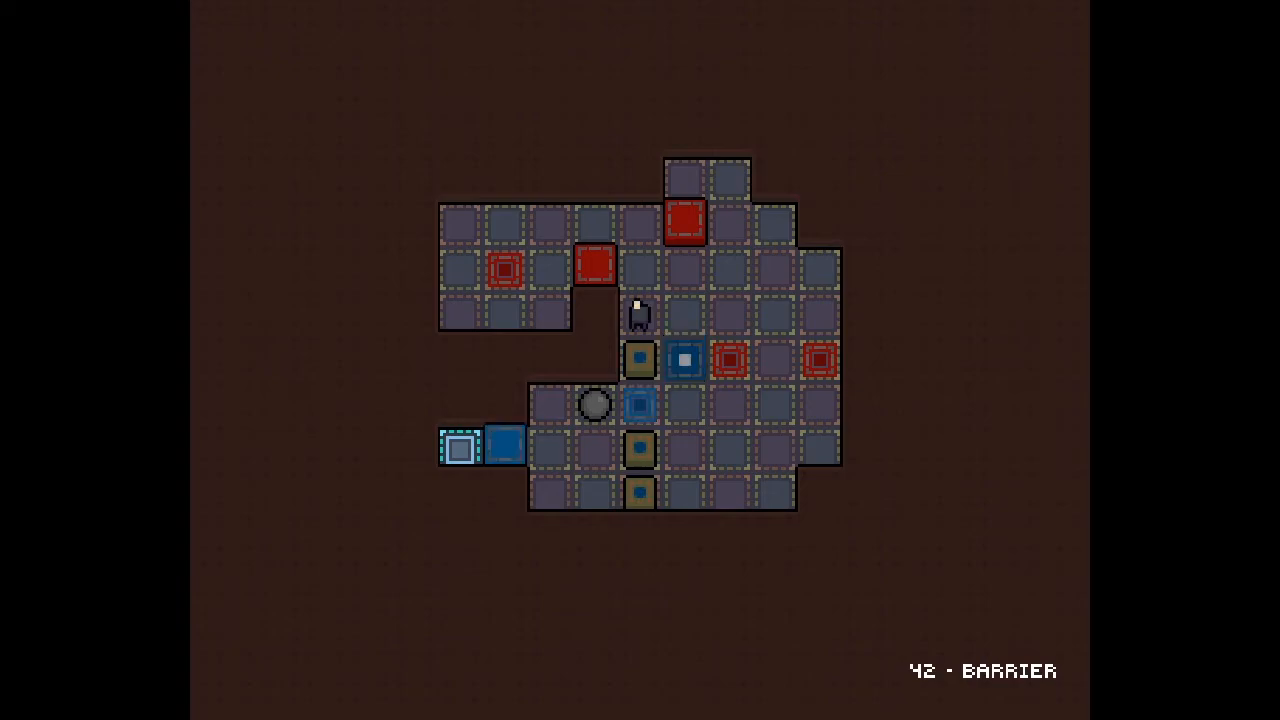
key("Right")
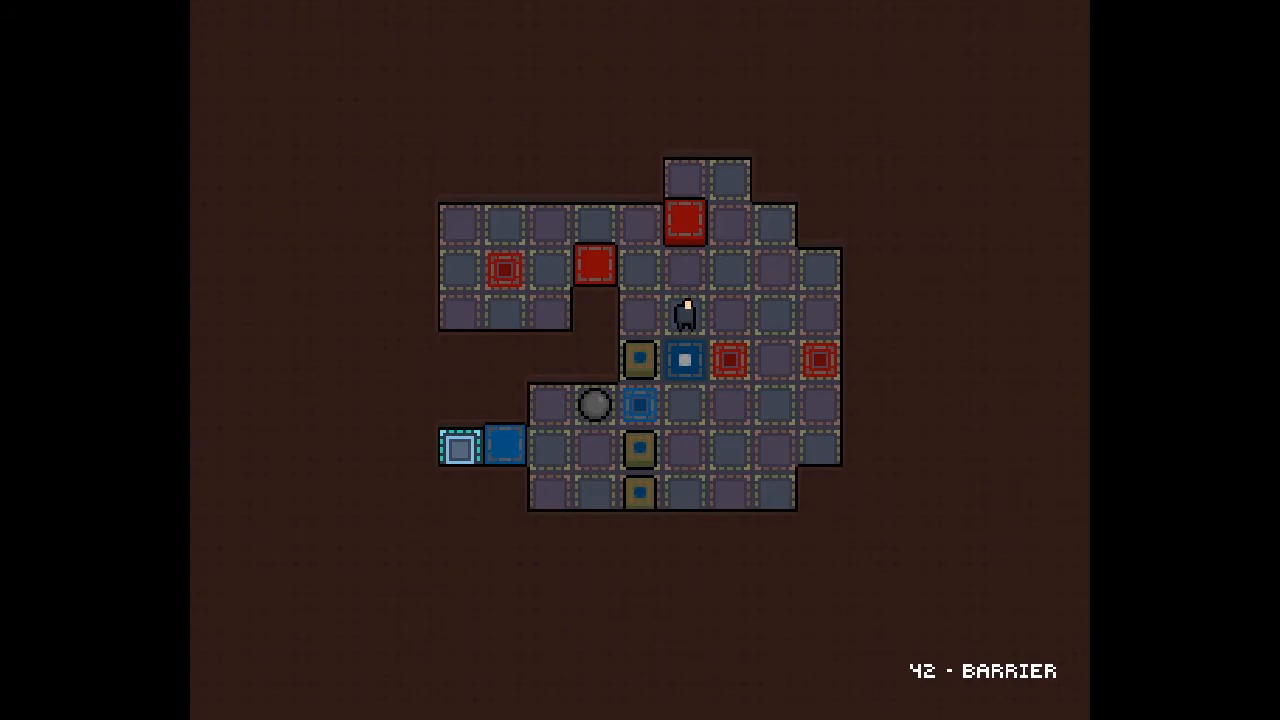
key("Down")
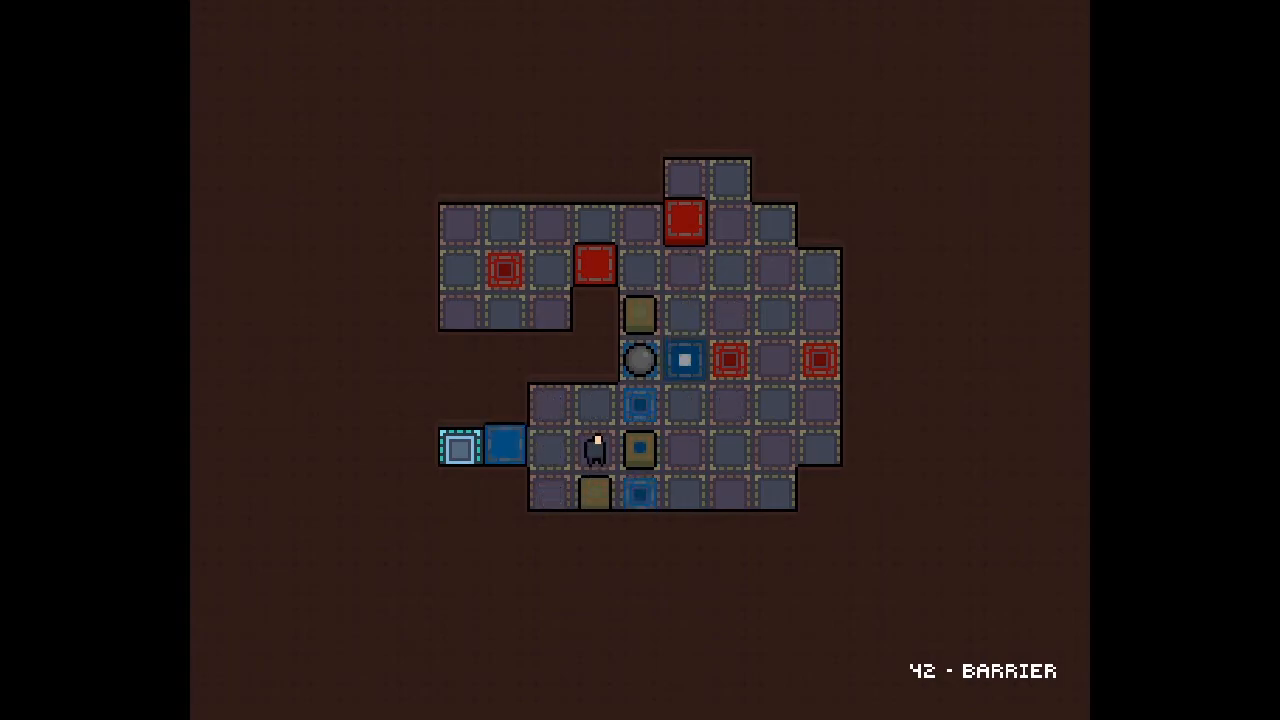
key("Up")
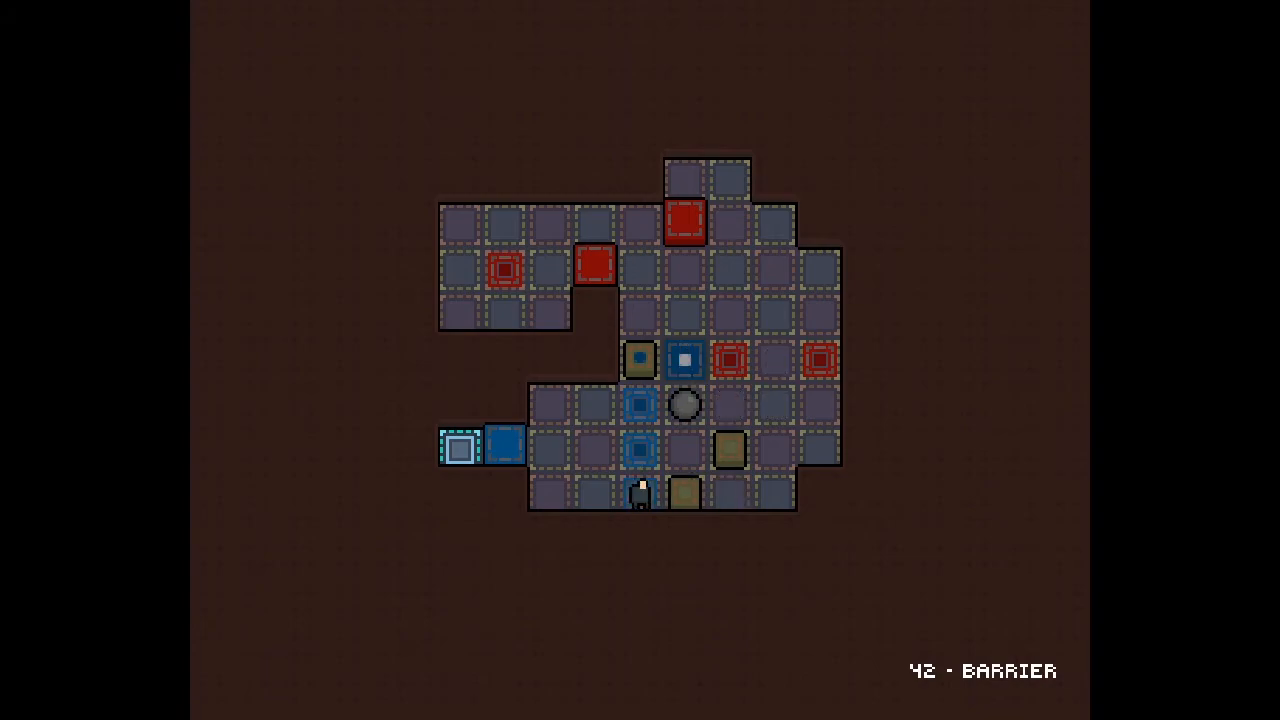
key("Up")
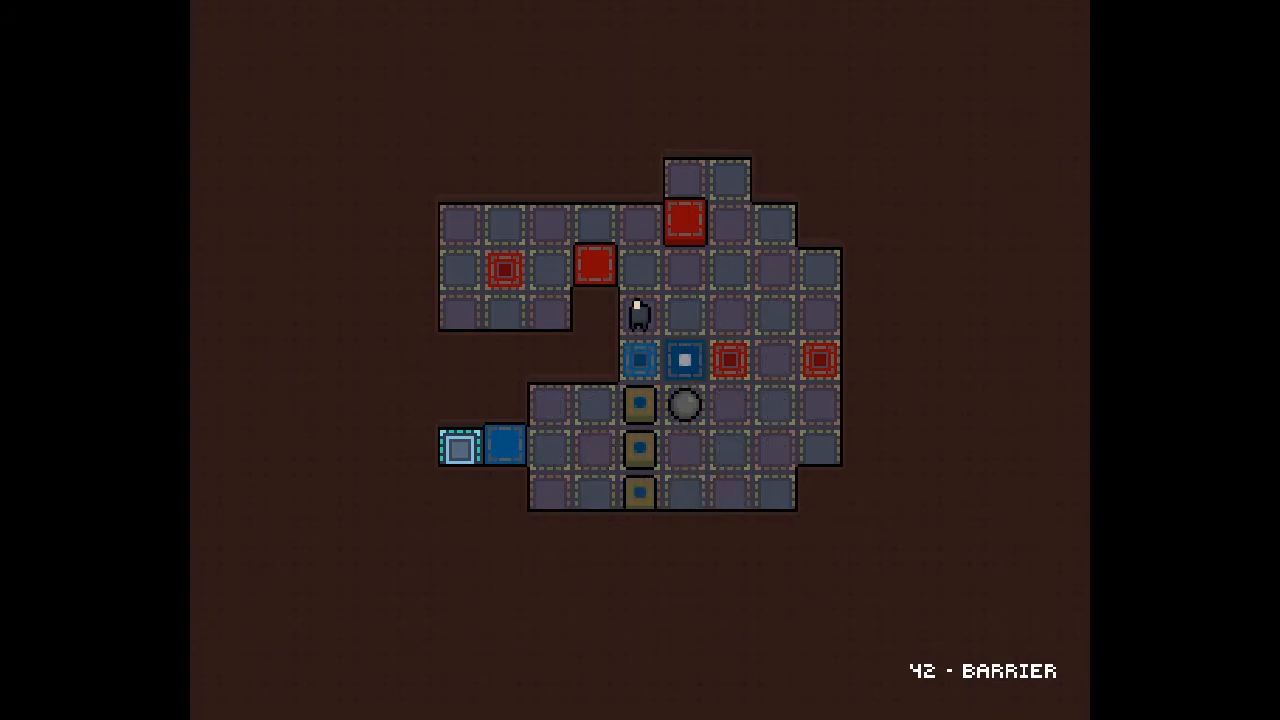
key("Right")
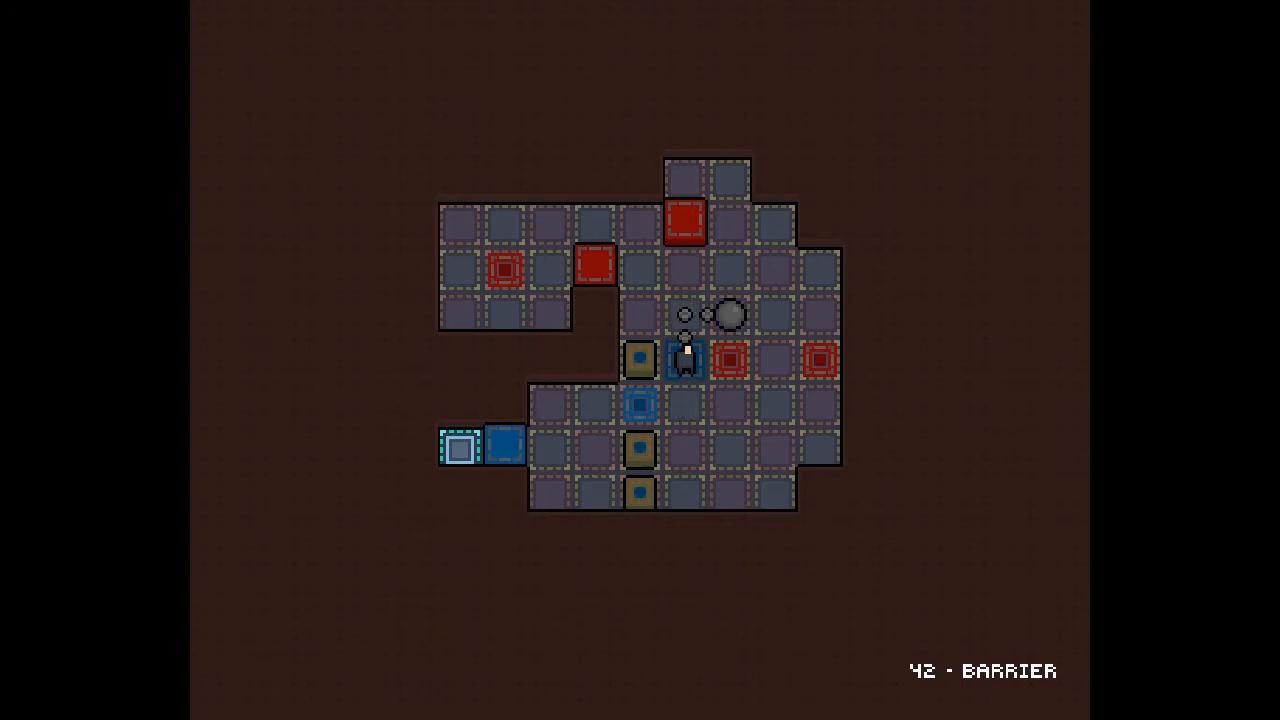
- Pull the chained ball onto the red marker, then undo to the stacked boxes
key("Up")
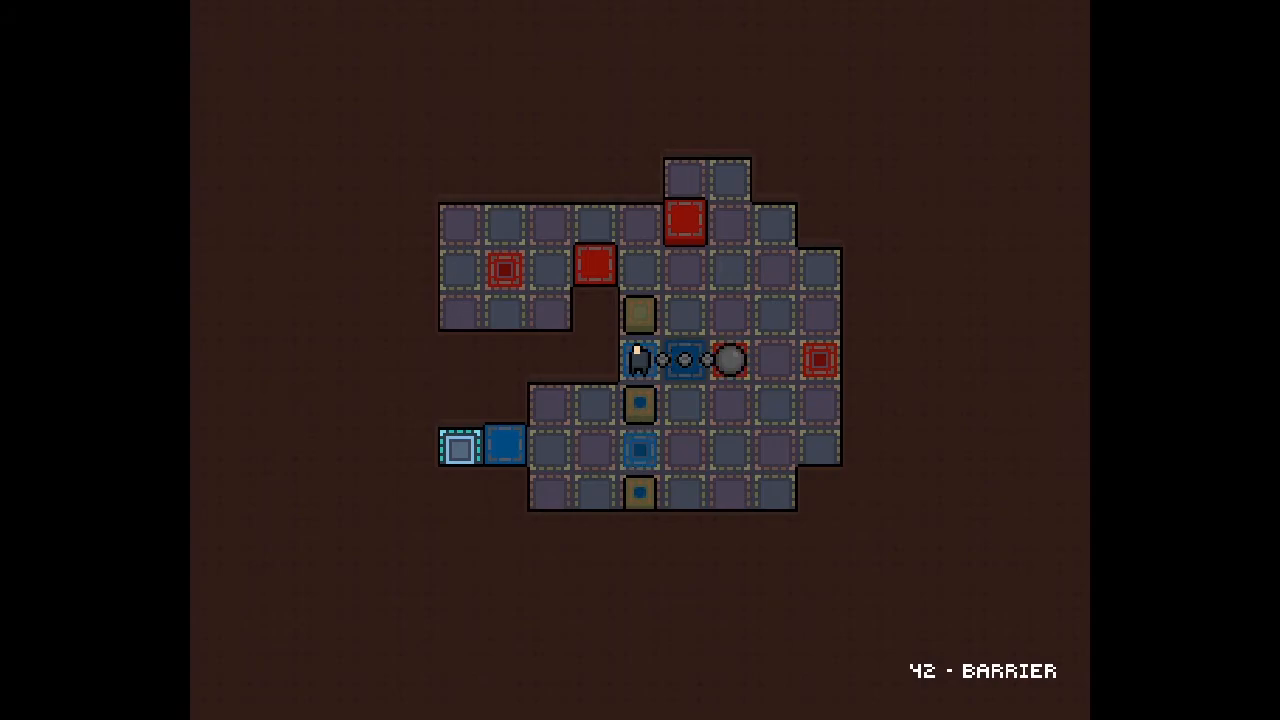
key("Up")
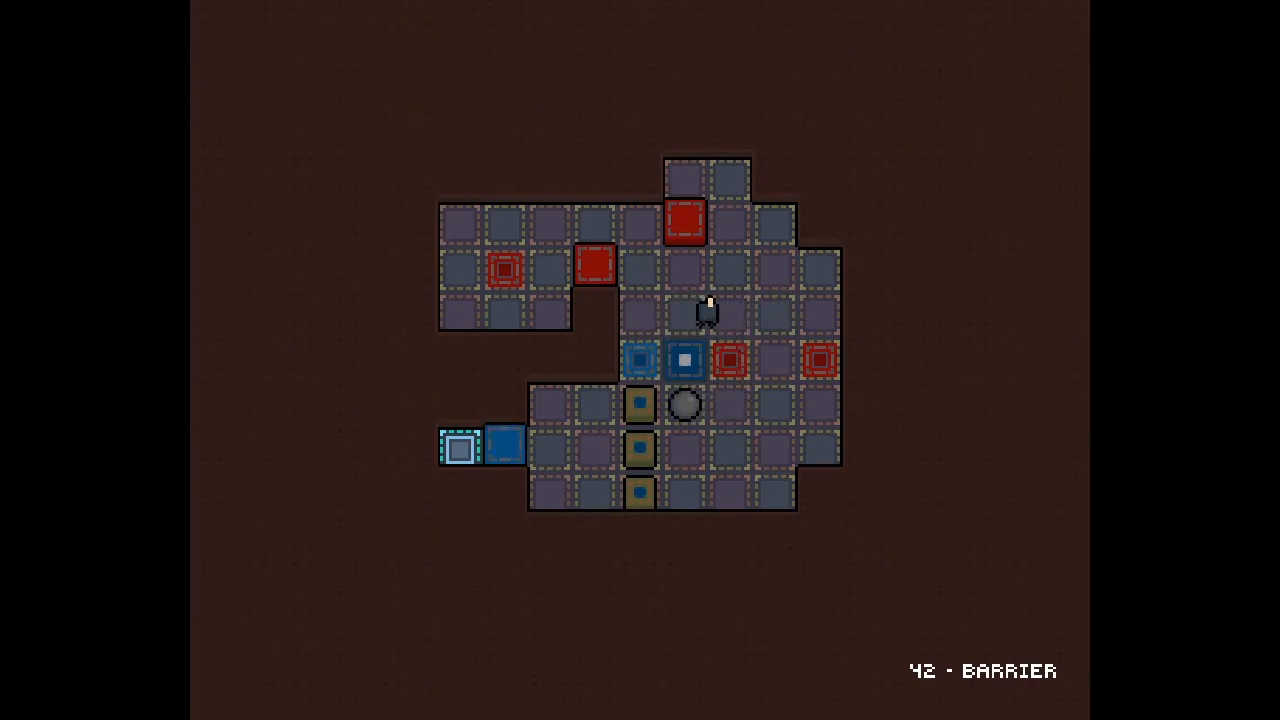
- Push boxes onto the upper and bottom switches and nudge the ball onto one between
key("Down")
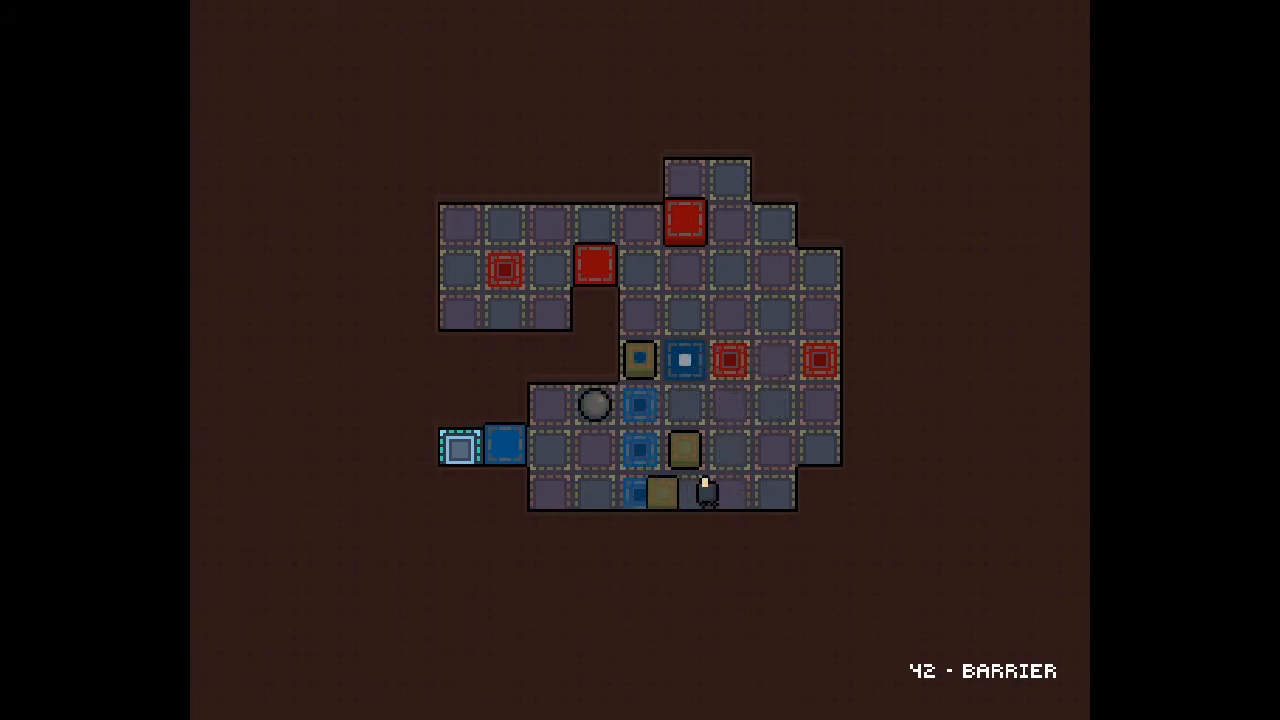
key("Up")
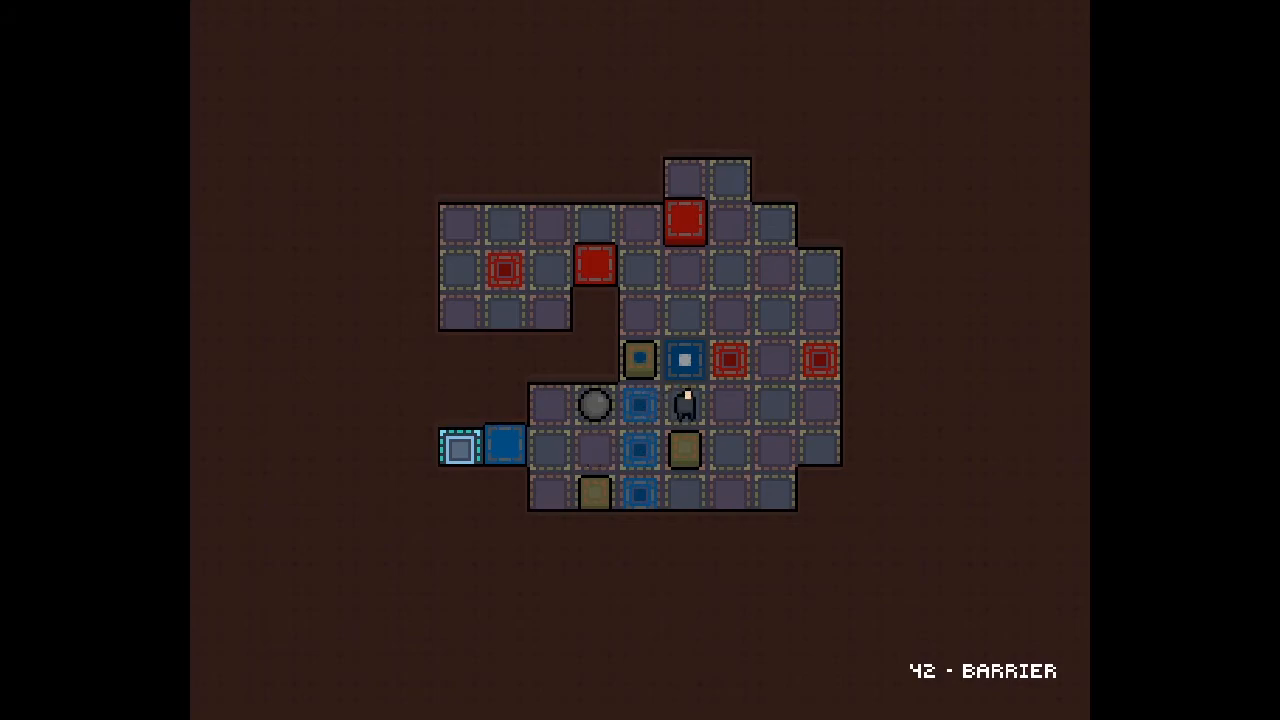
key("Down")
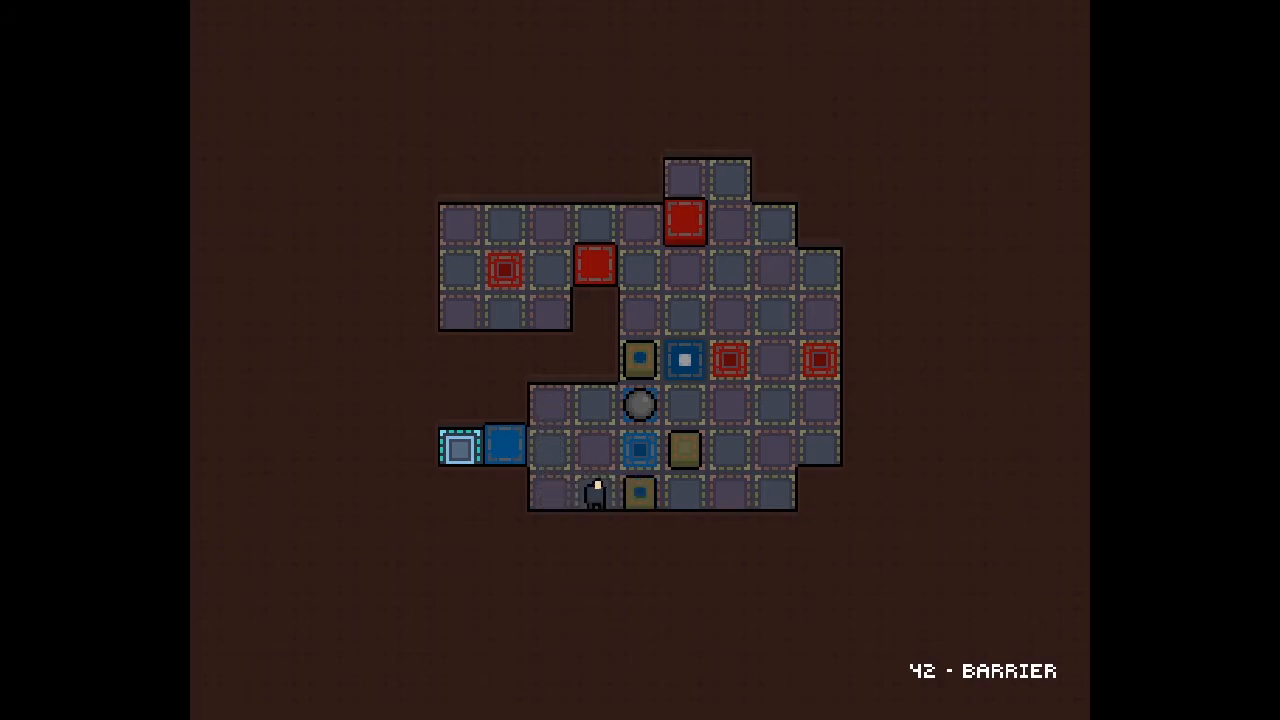
- Swing the chained ball onto the far-right red marker, leaving two switches uncovered
key("Up")
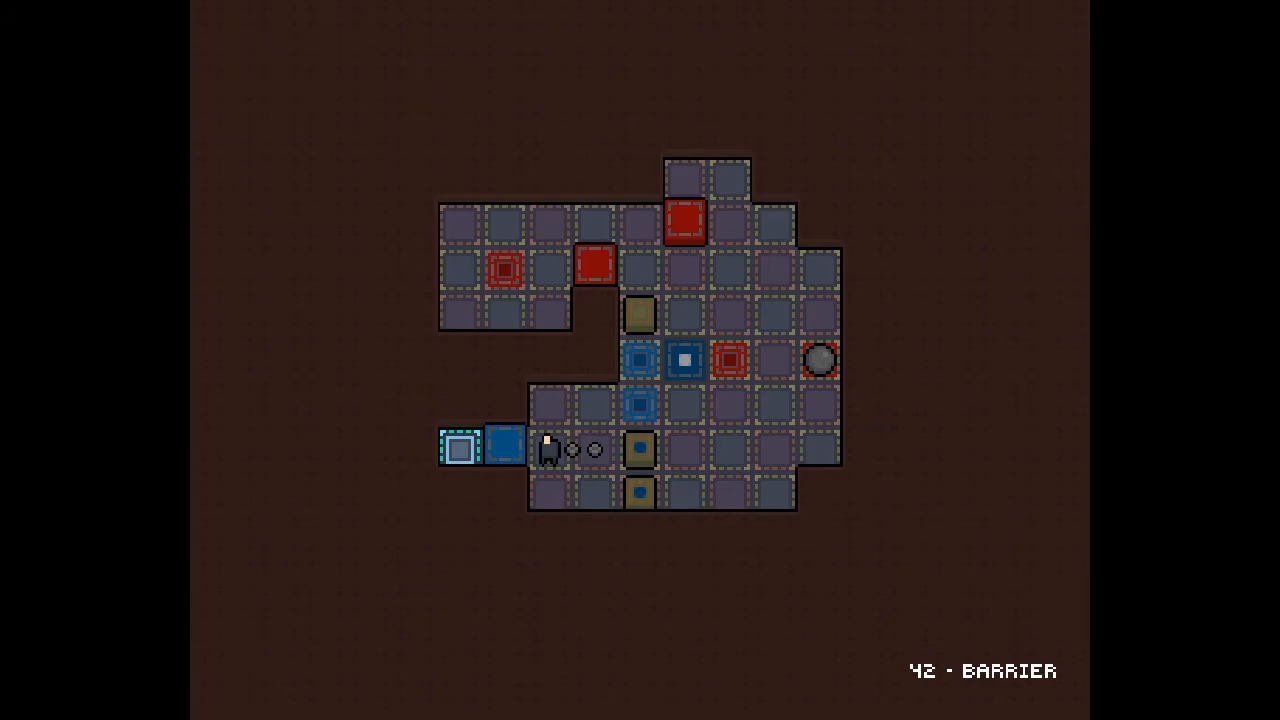
- Pull the ball back, restack boxes below the red blocks, and park the ball left
key("Up")
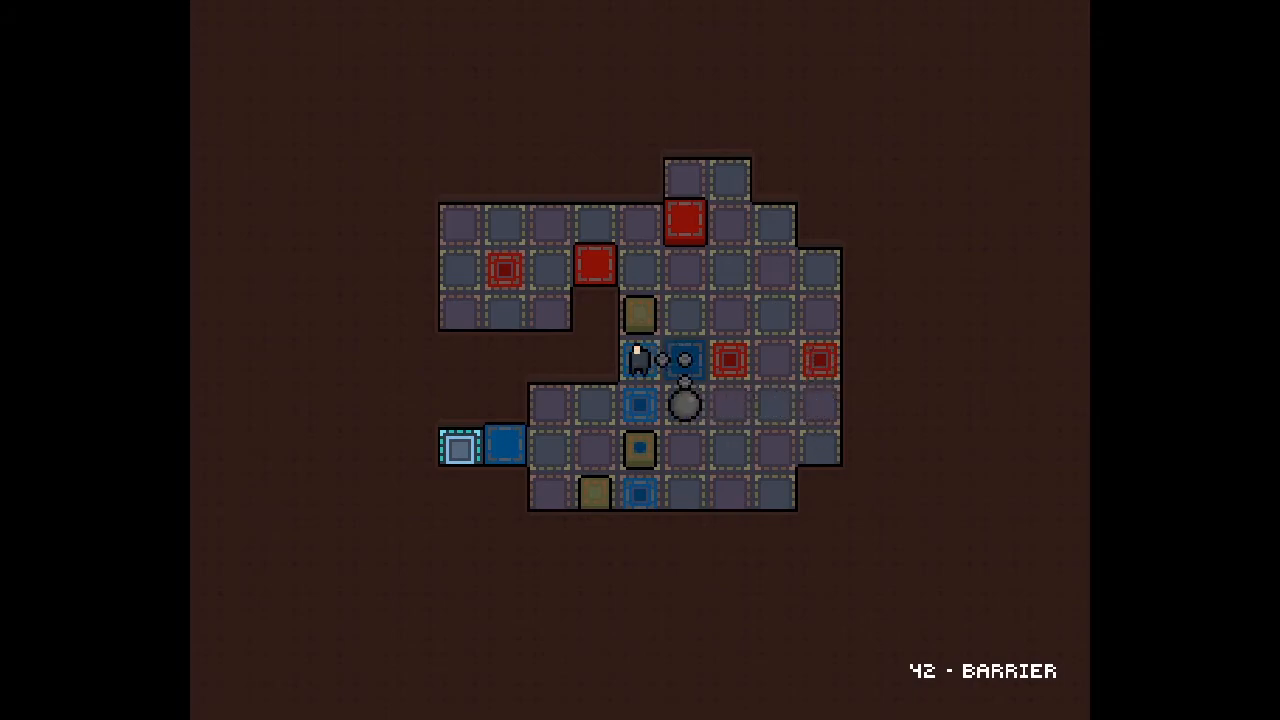
key("Right")
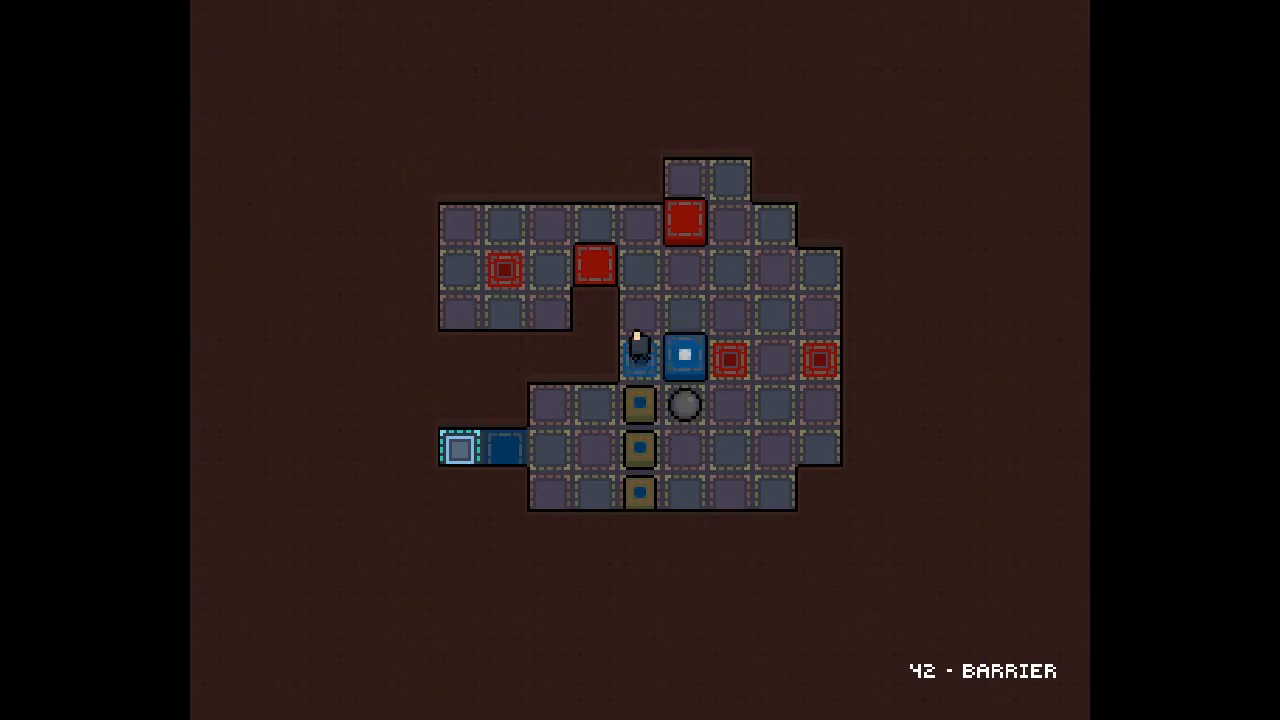
key("Down")
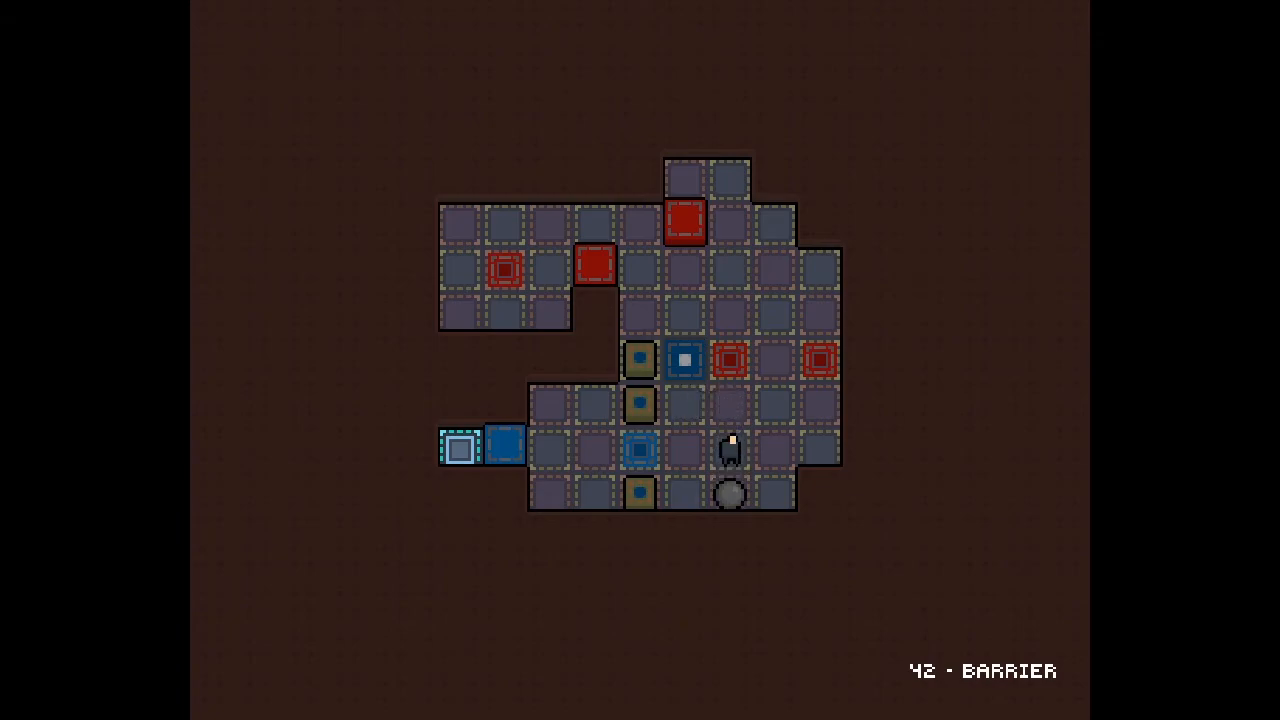
key("Left")
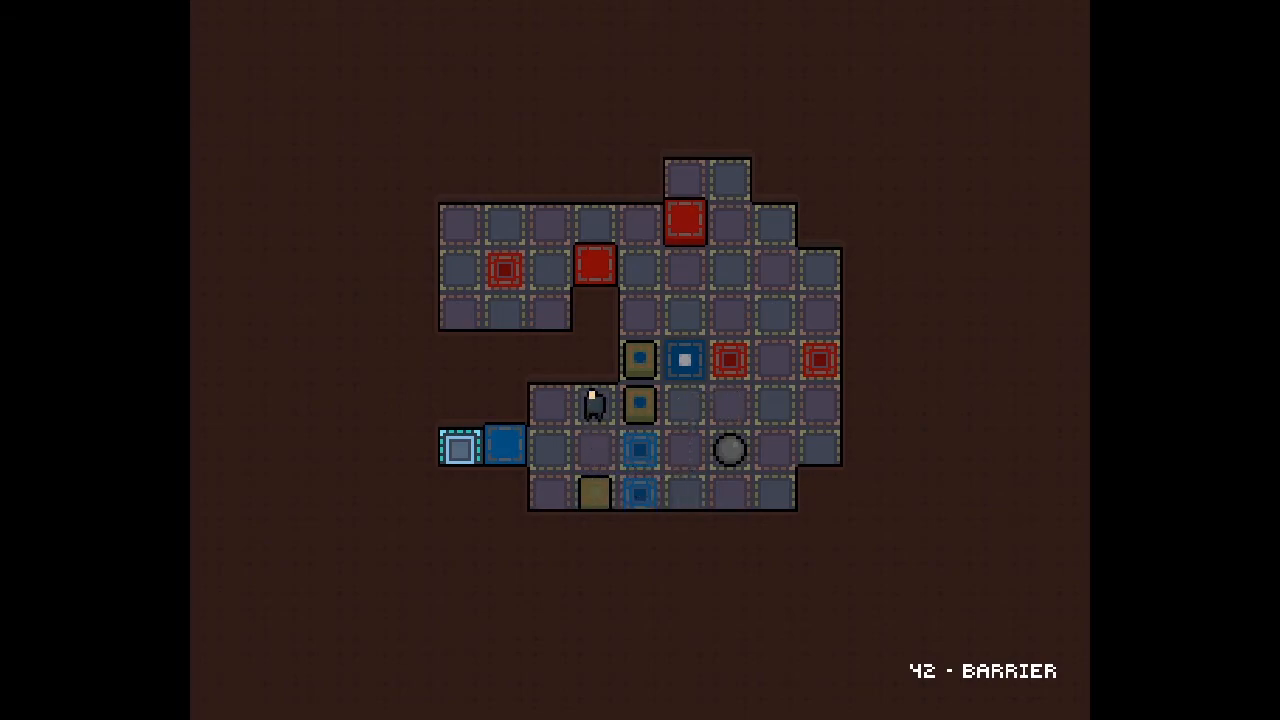
key("Down")
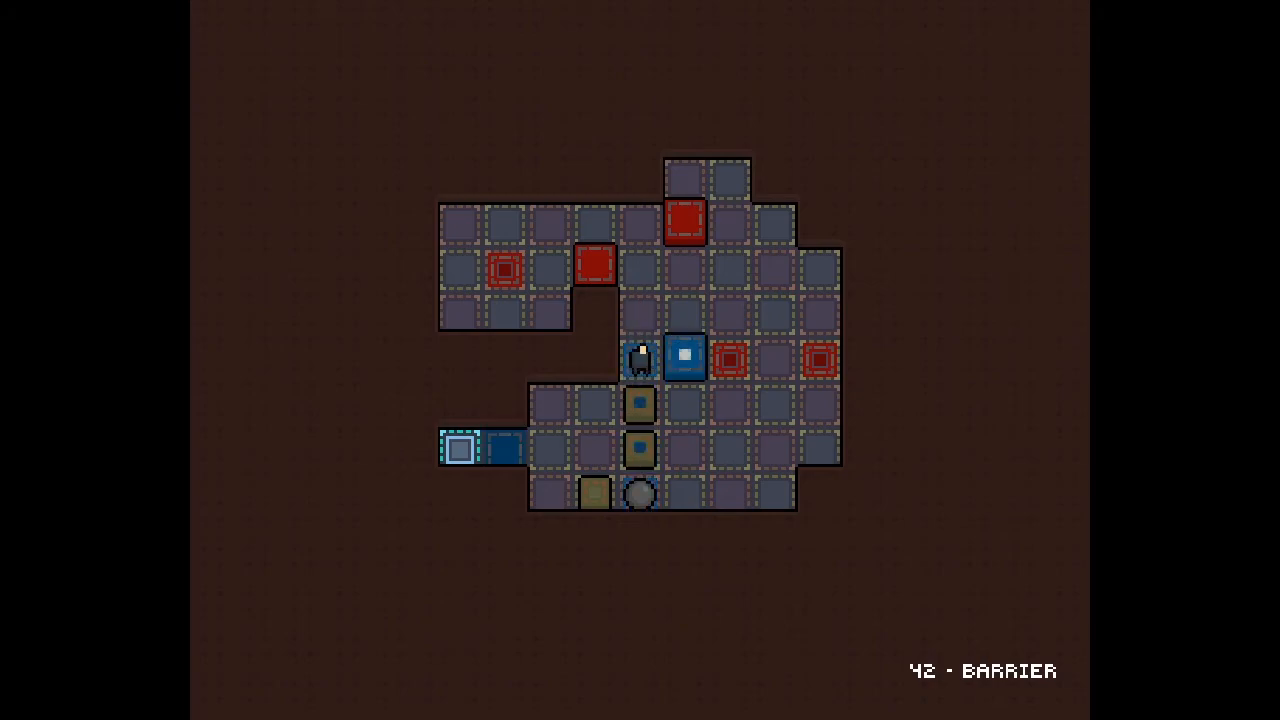
key("Down")
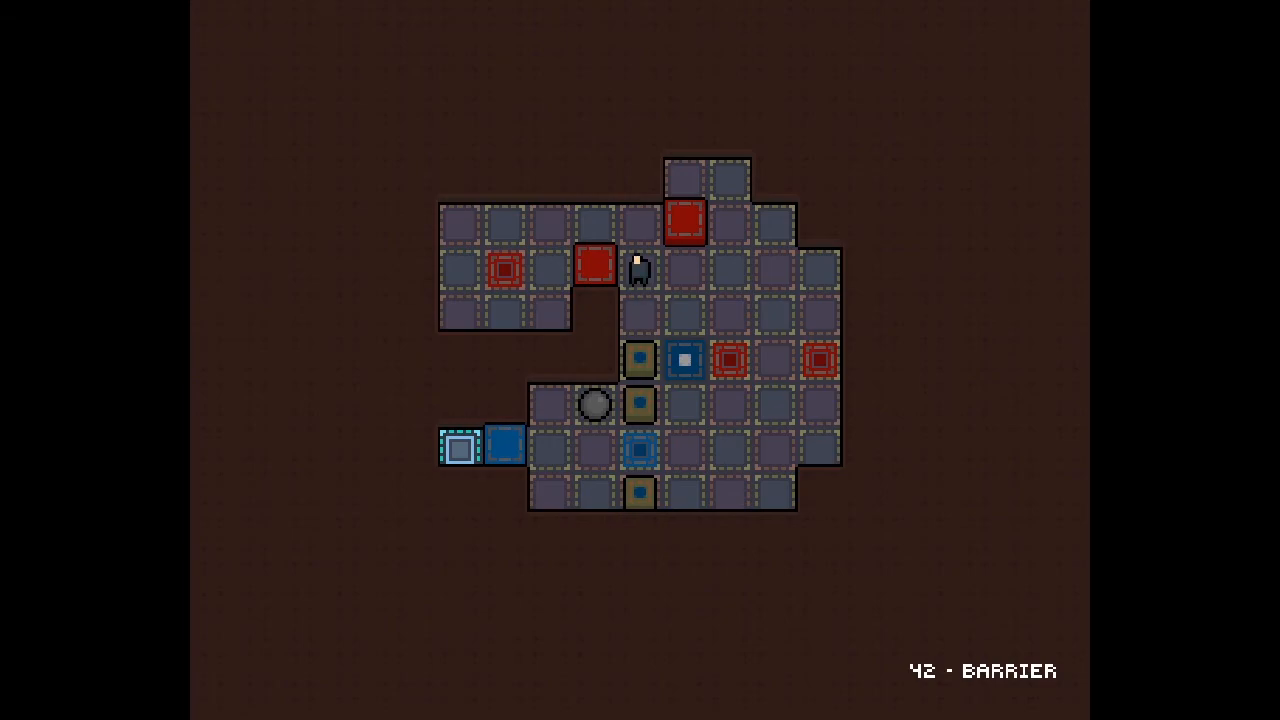
key("Down")
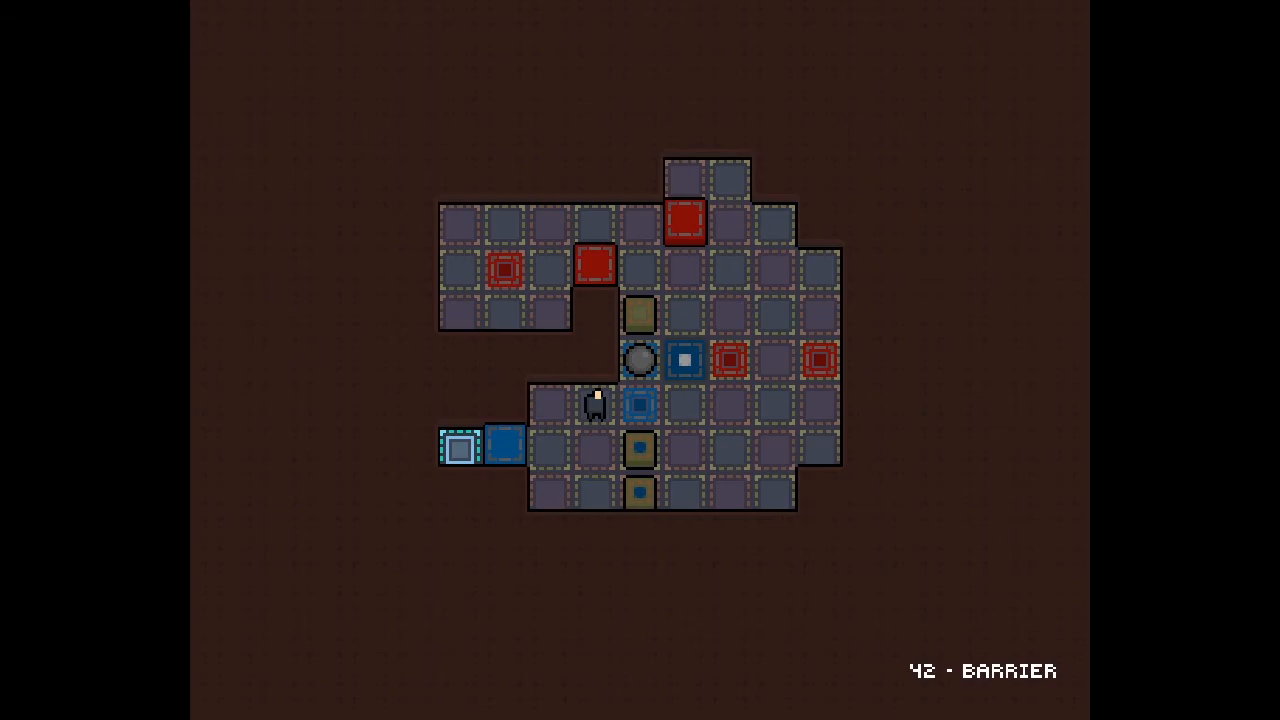
key("Right")
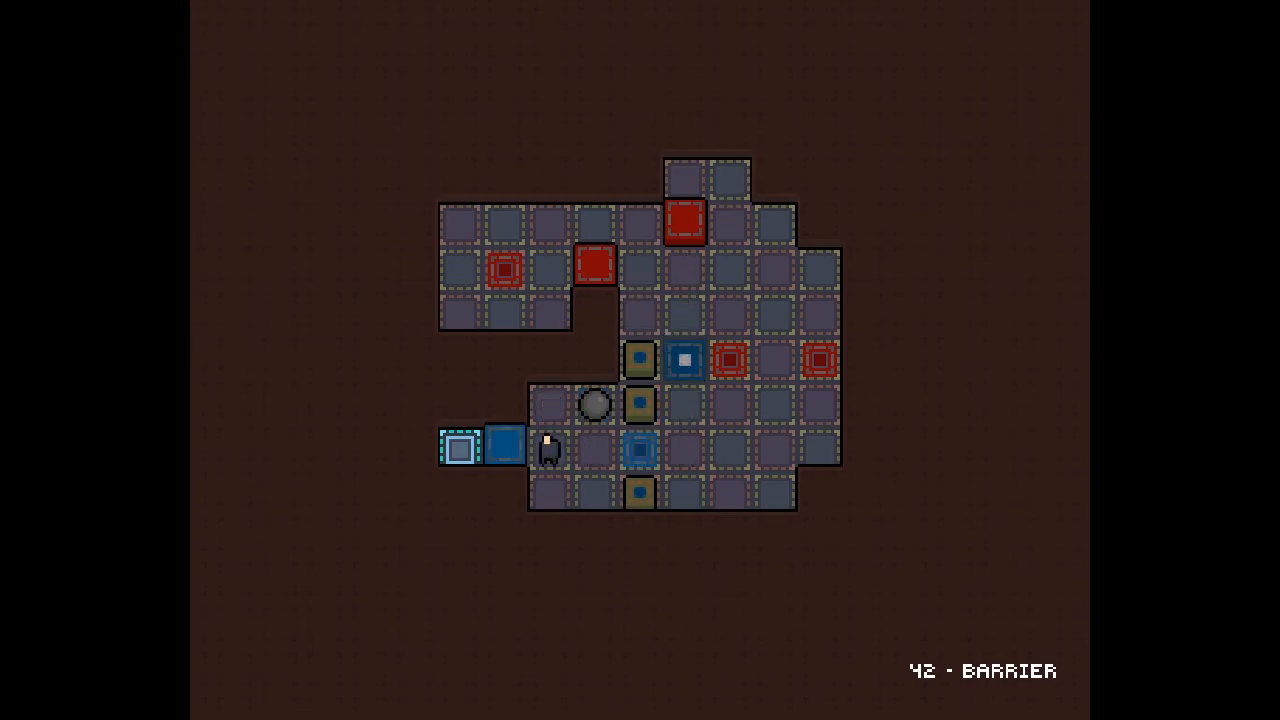
- Circle to the ball's right and below it, then bring it onto the column's blue switch
key("Up")
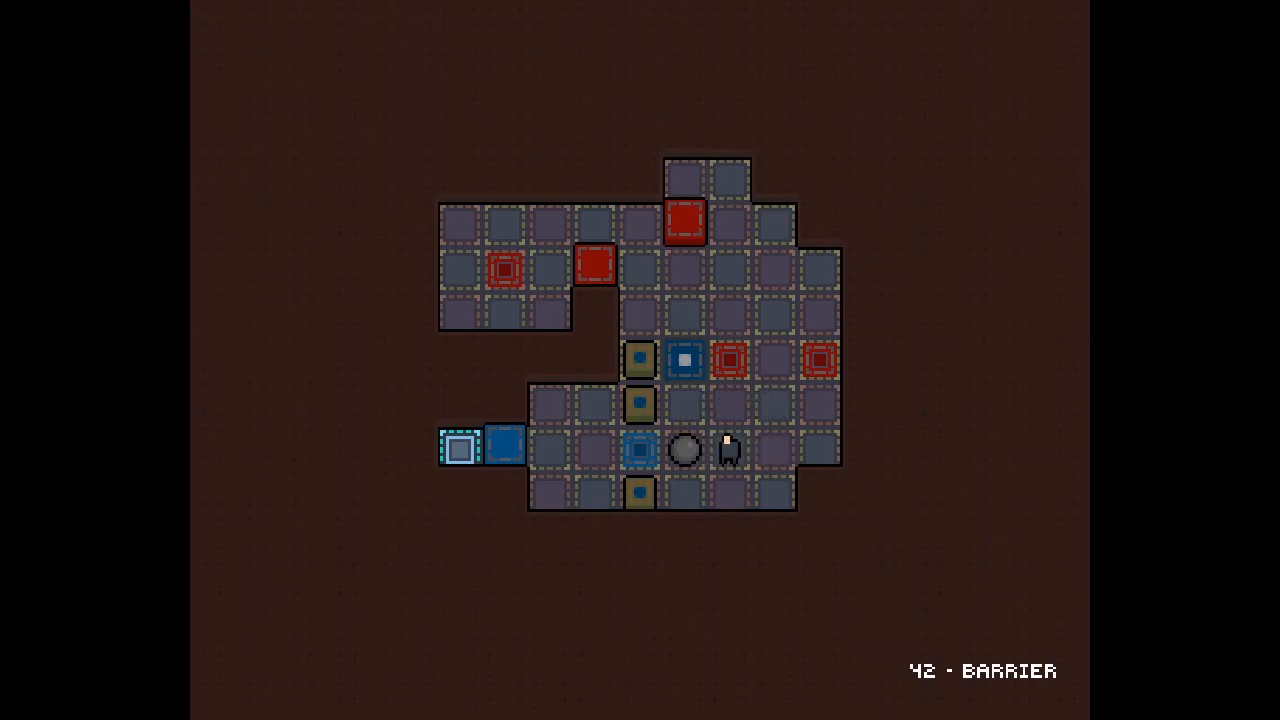
key("Down")
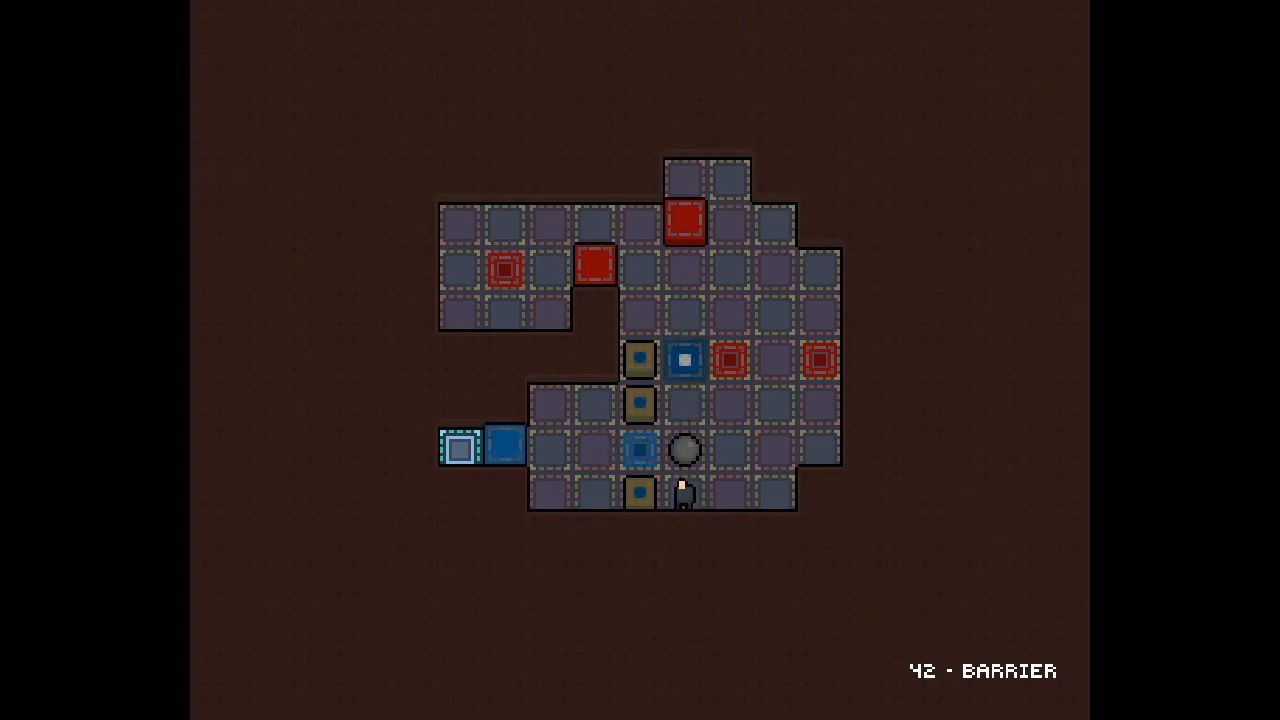
key("Up")
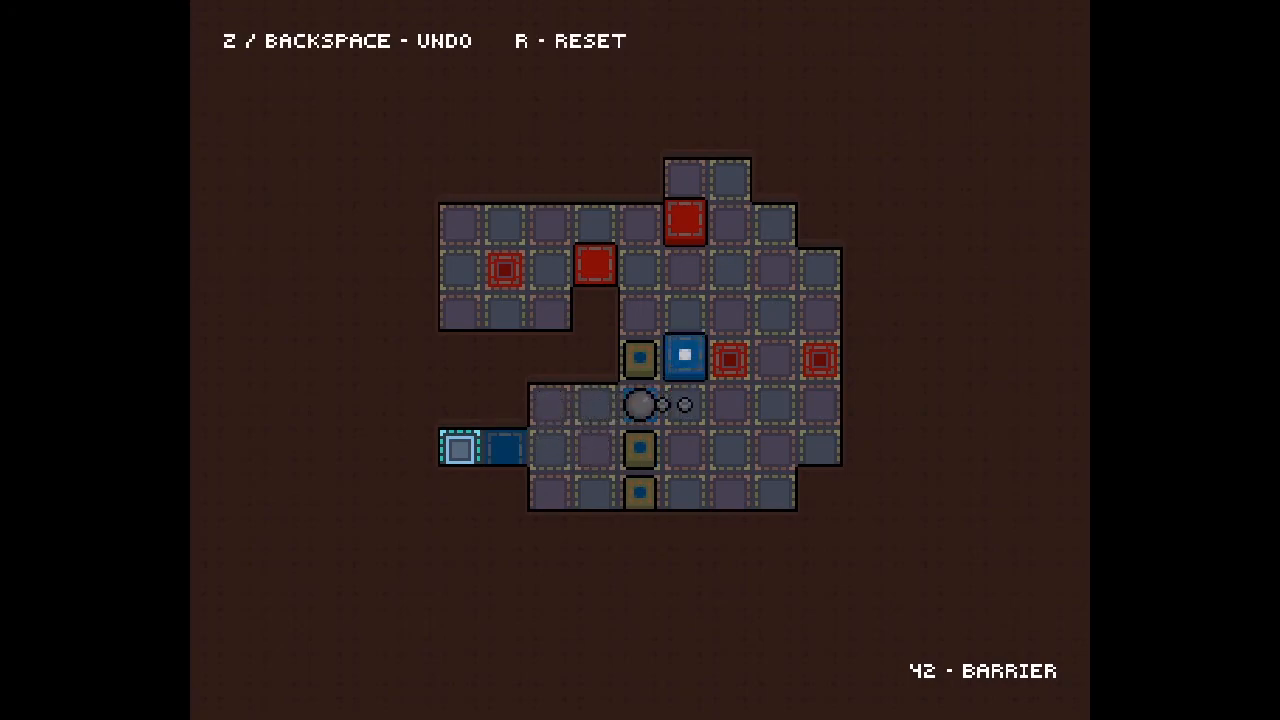
- Move the chained ball down onto the middle-row blue switch, chain stretched left
key("Right")
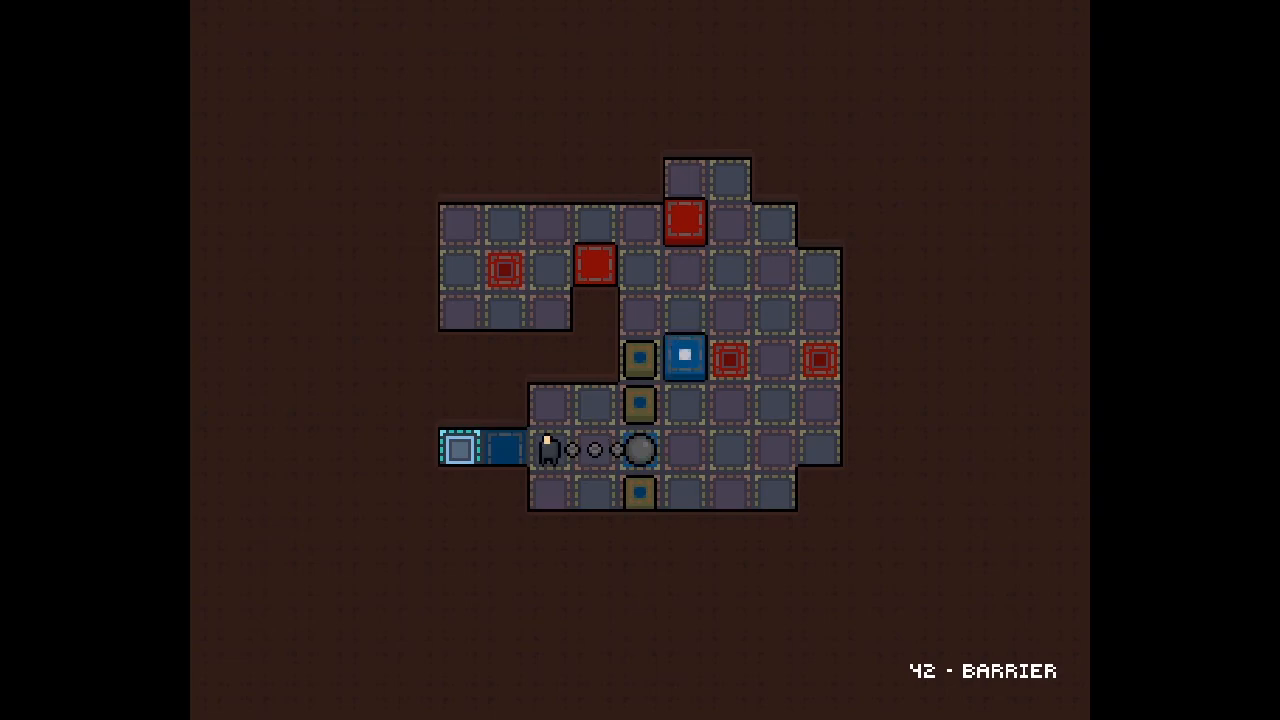
- Walk around the chained ball and drag it off its switch, down and left
key("Right")
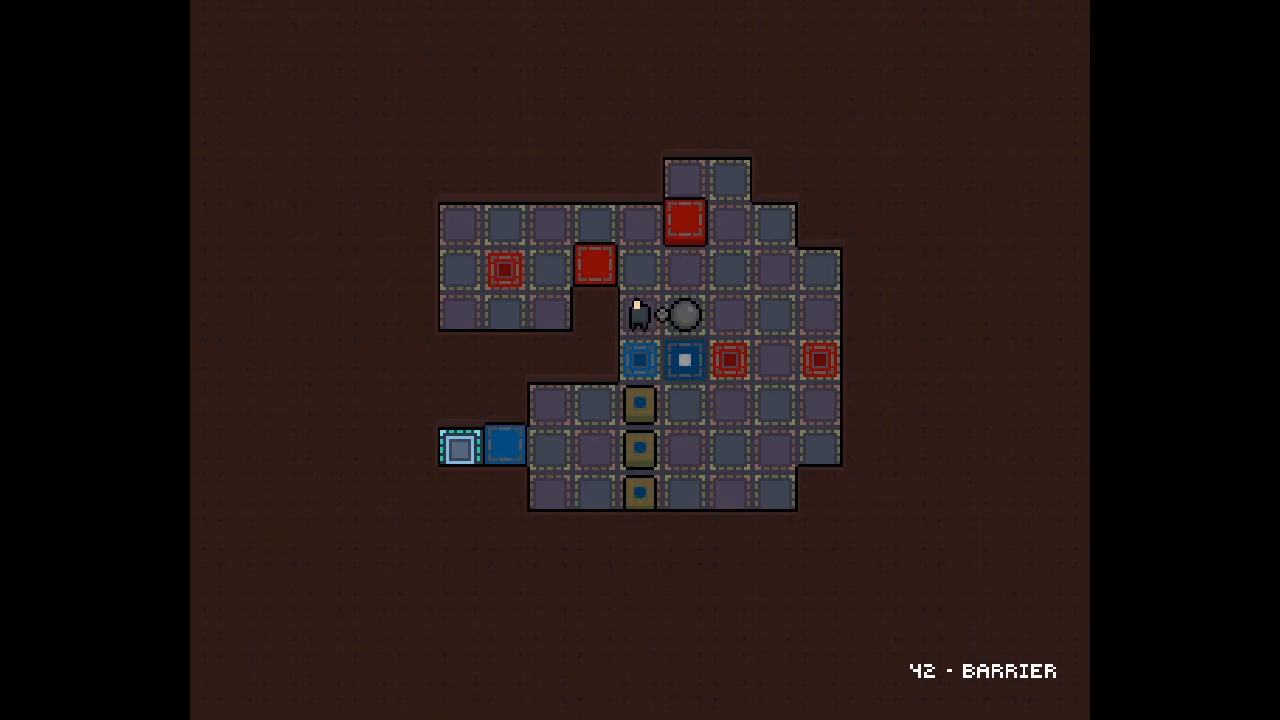
key("Down")
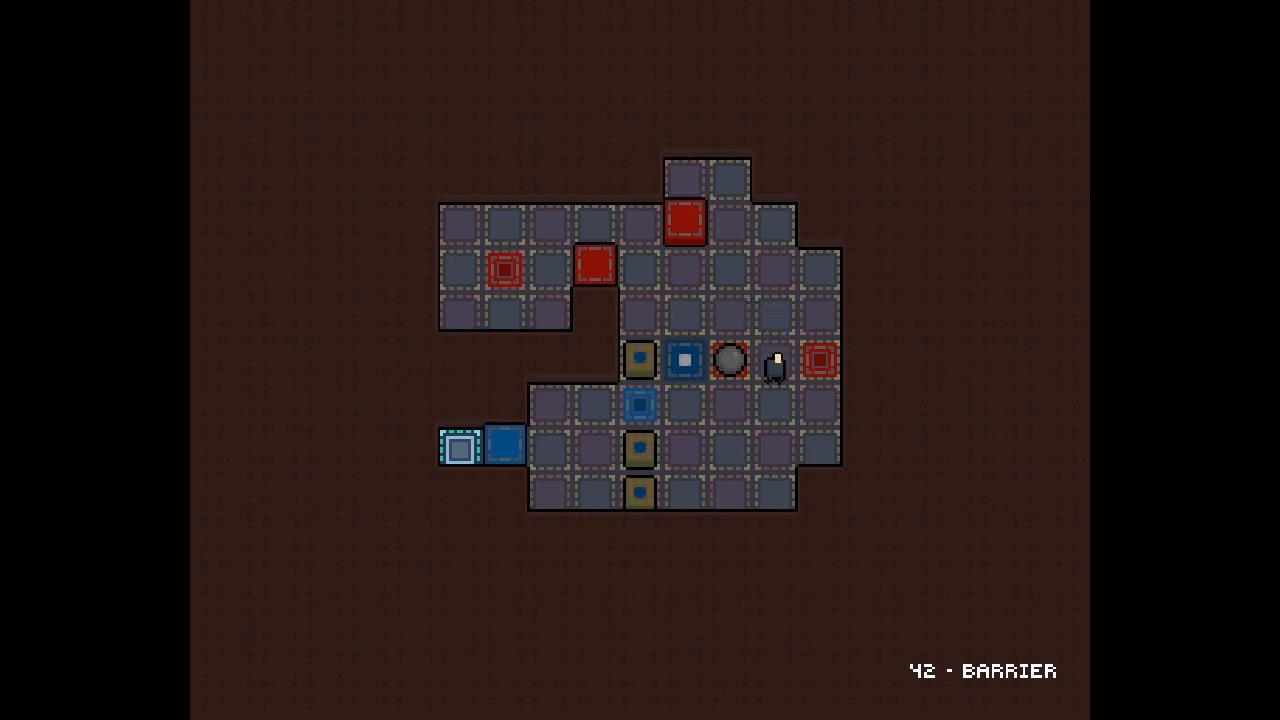
key("Down")
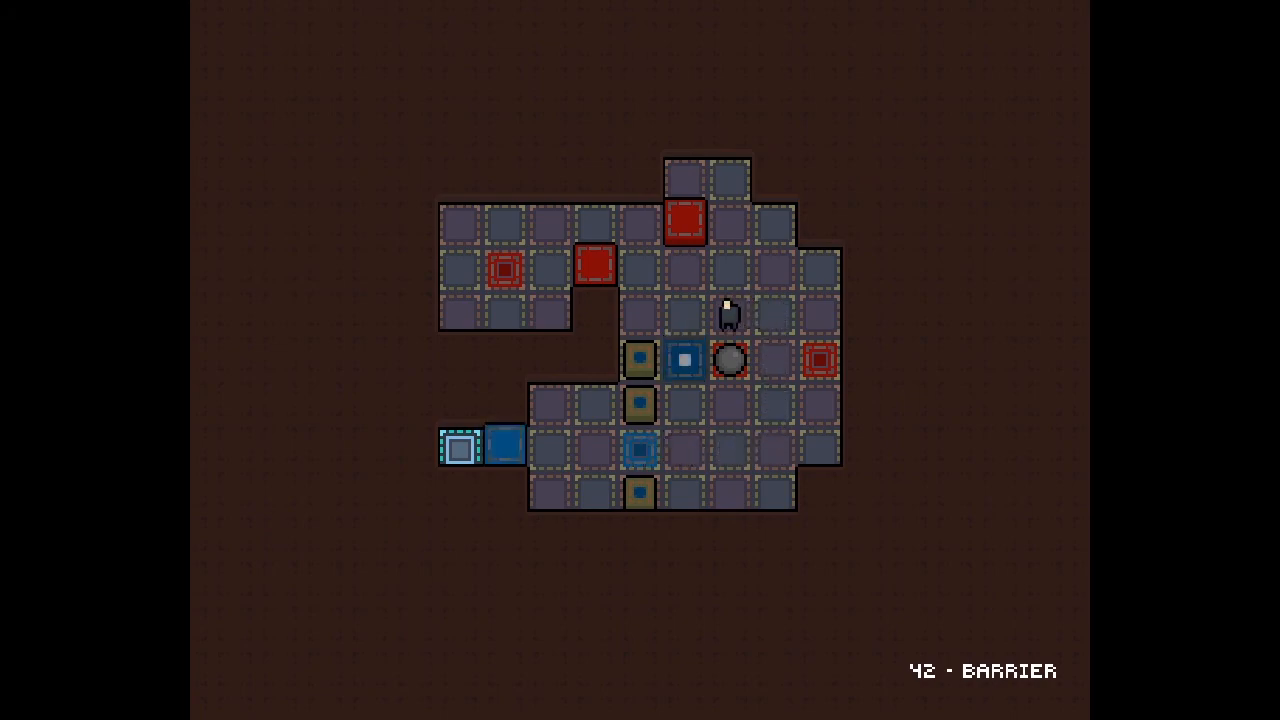
key("Down")
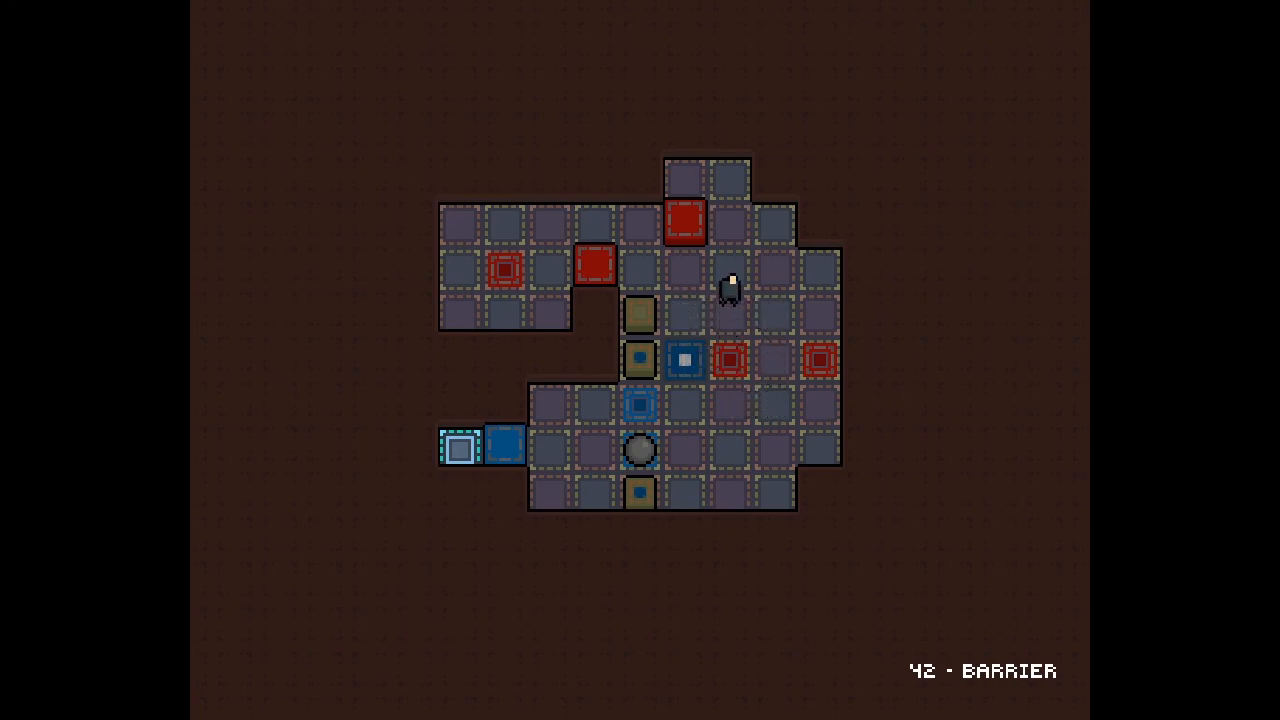
key("Down")
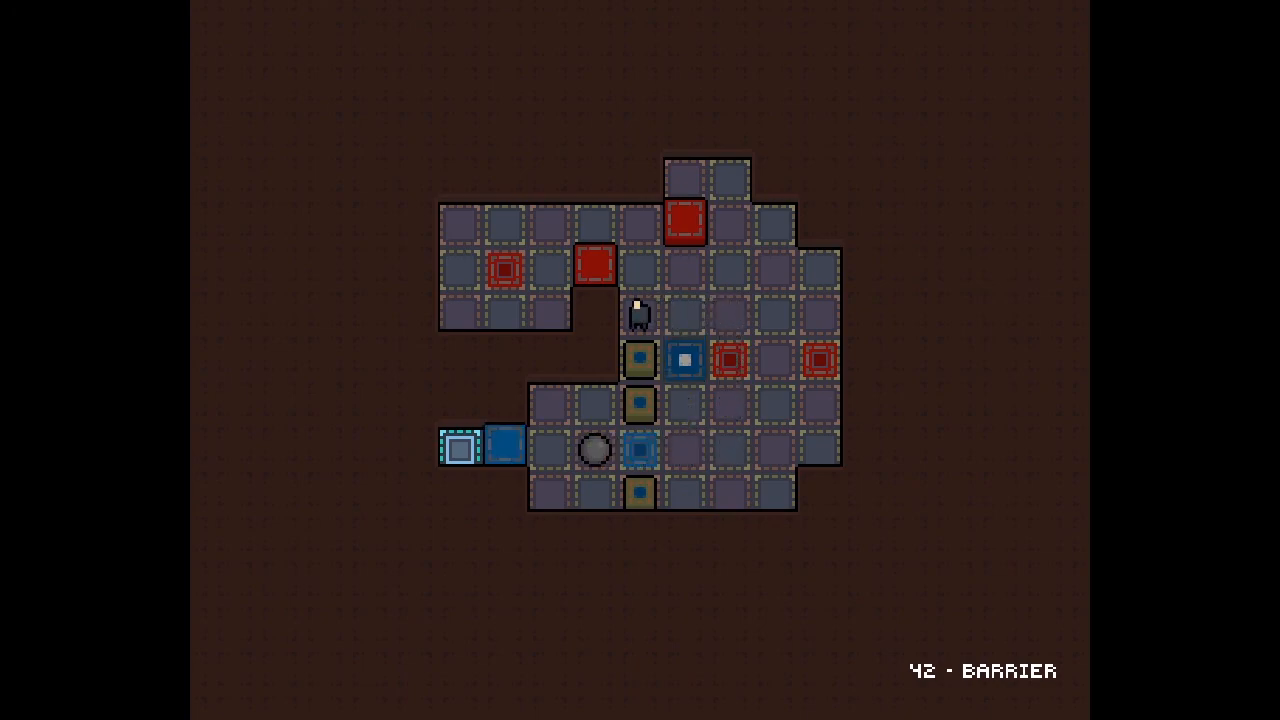
- Shuffle the boxes near the lower blue switches, returning Barrier to an earlier layout
key("Right")
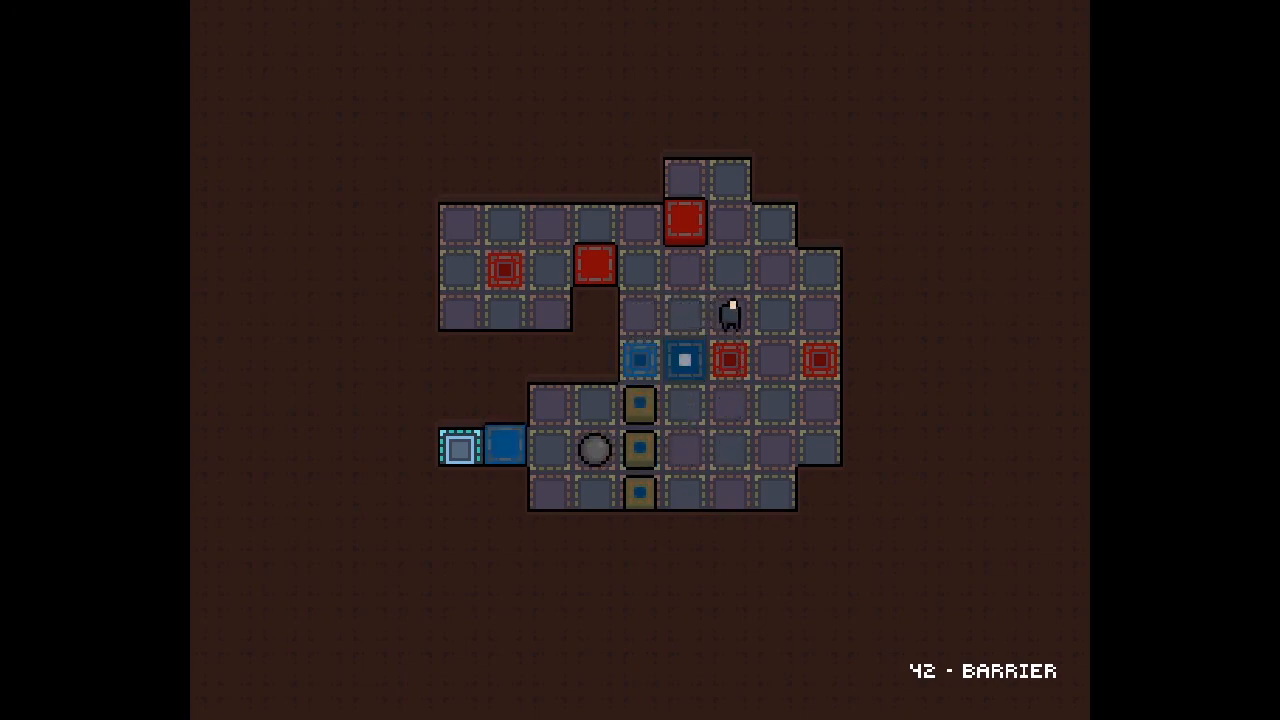
key("Down")
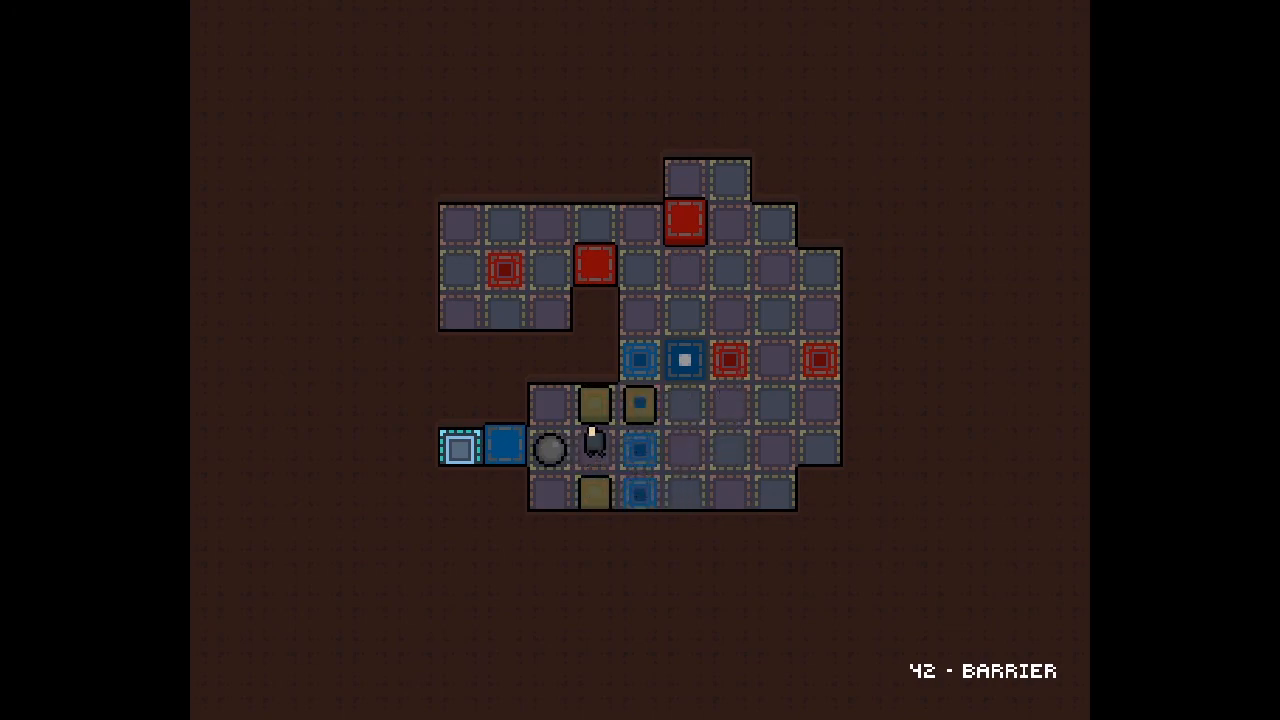
key("Right")
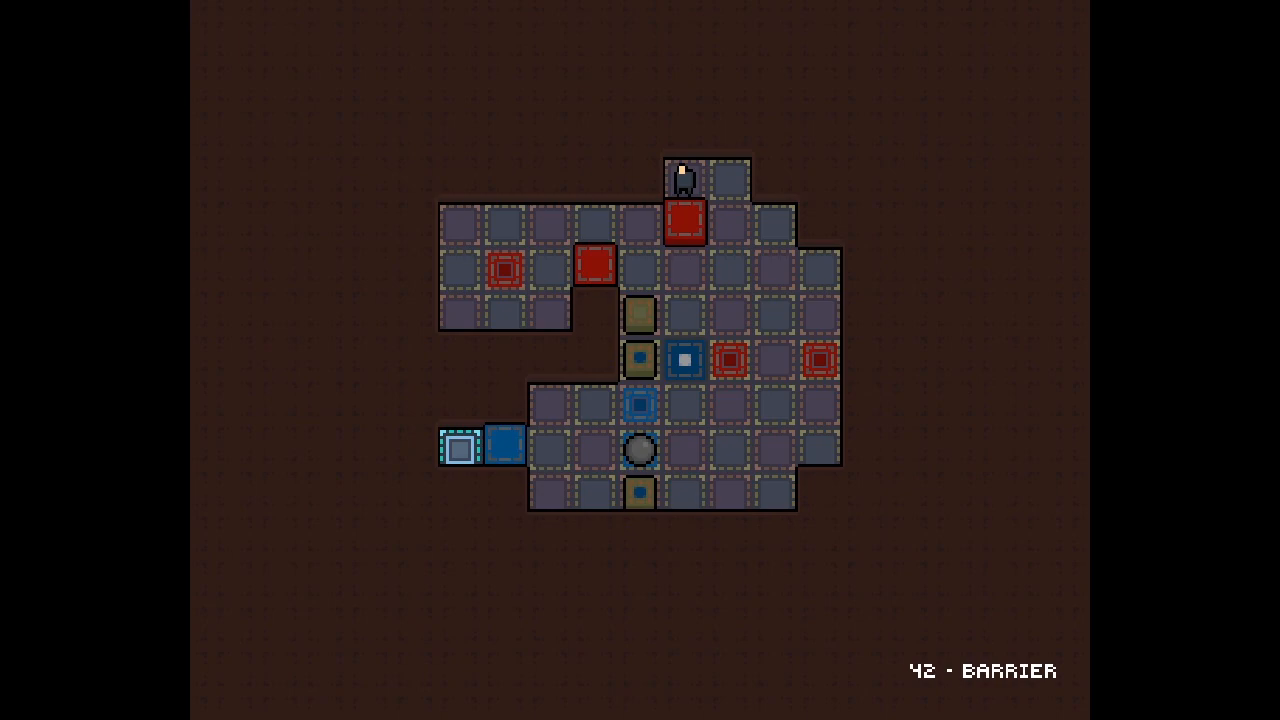
key("Down")
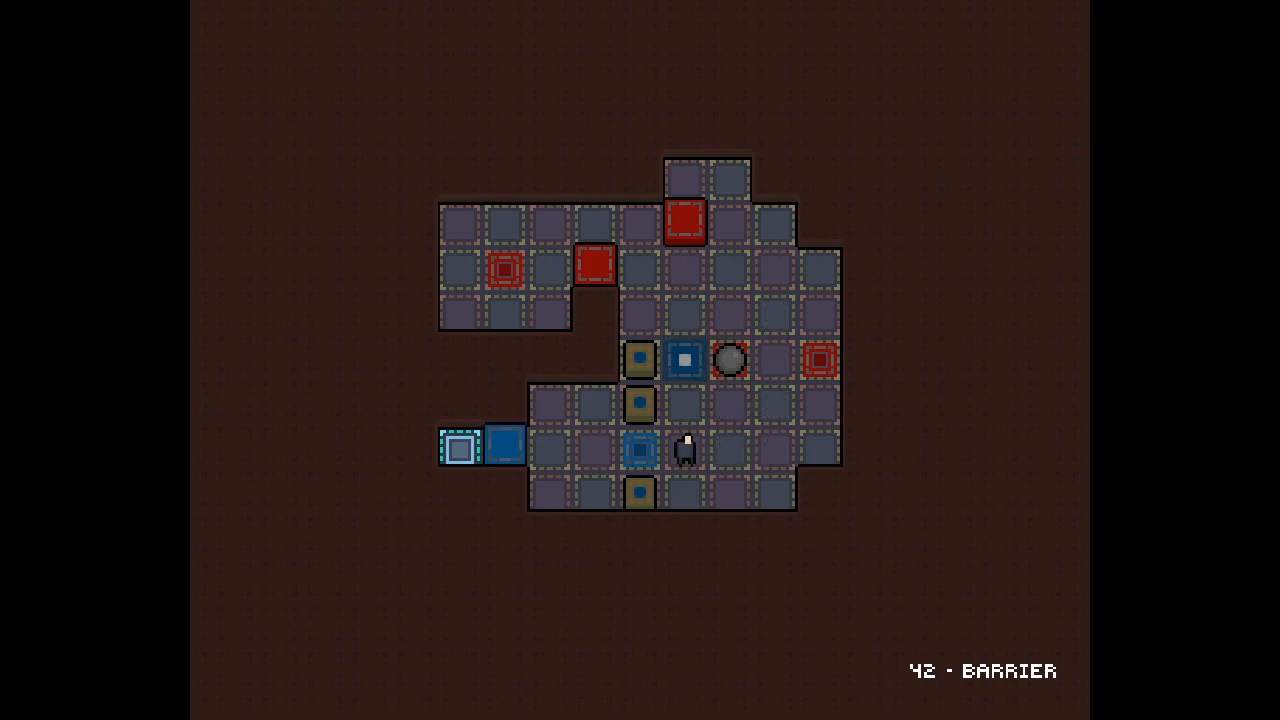
- Drag the chained ball down the left column, then leave Barrier unsolved for the map
key("Down")
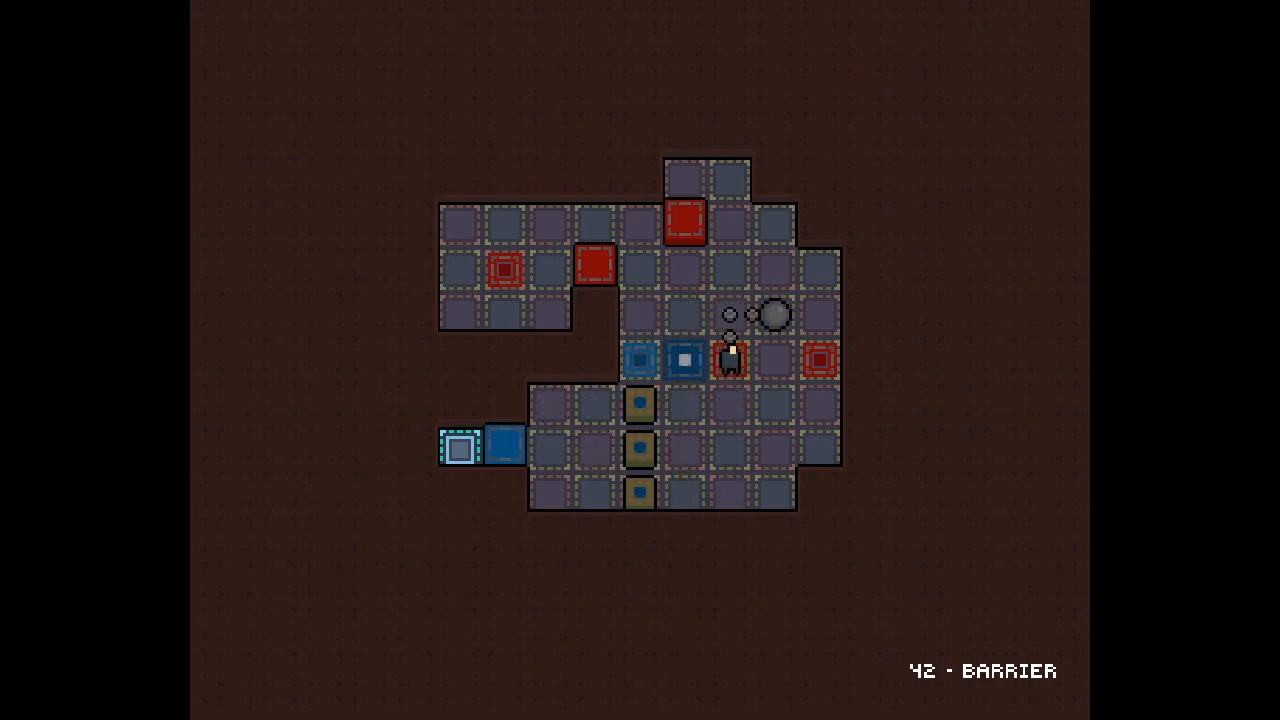
key("Down")
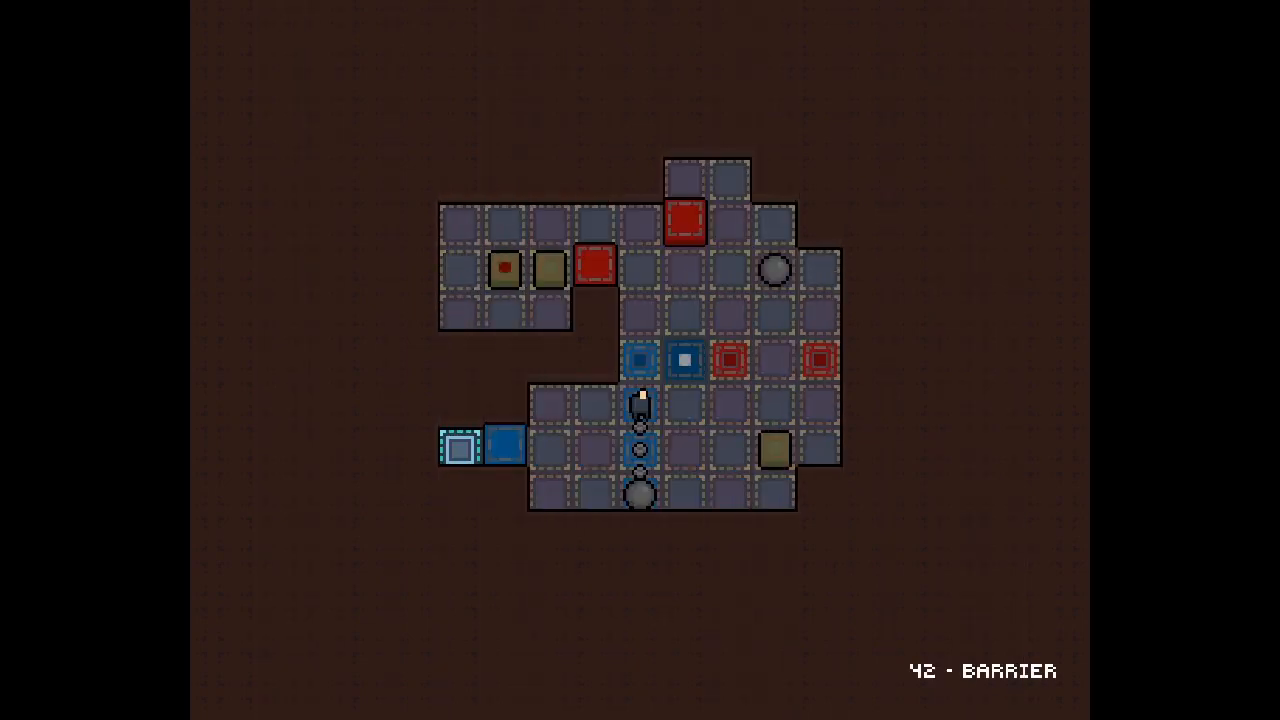
key("Down")
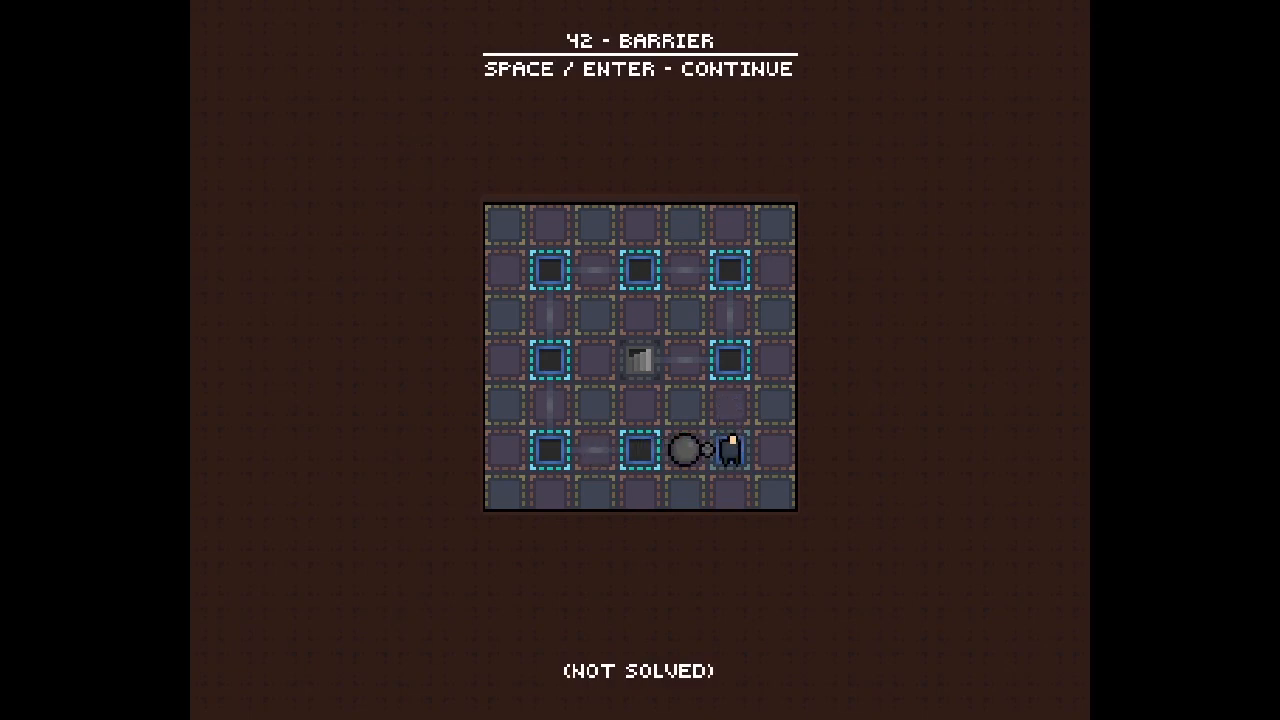
key("Left")
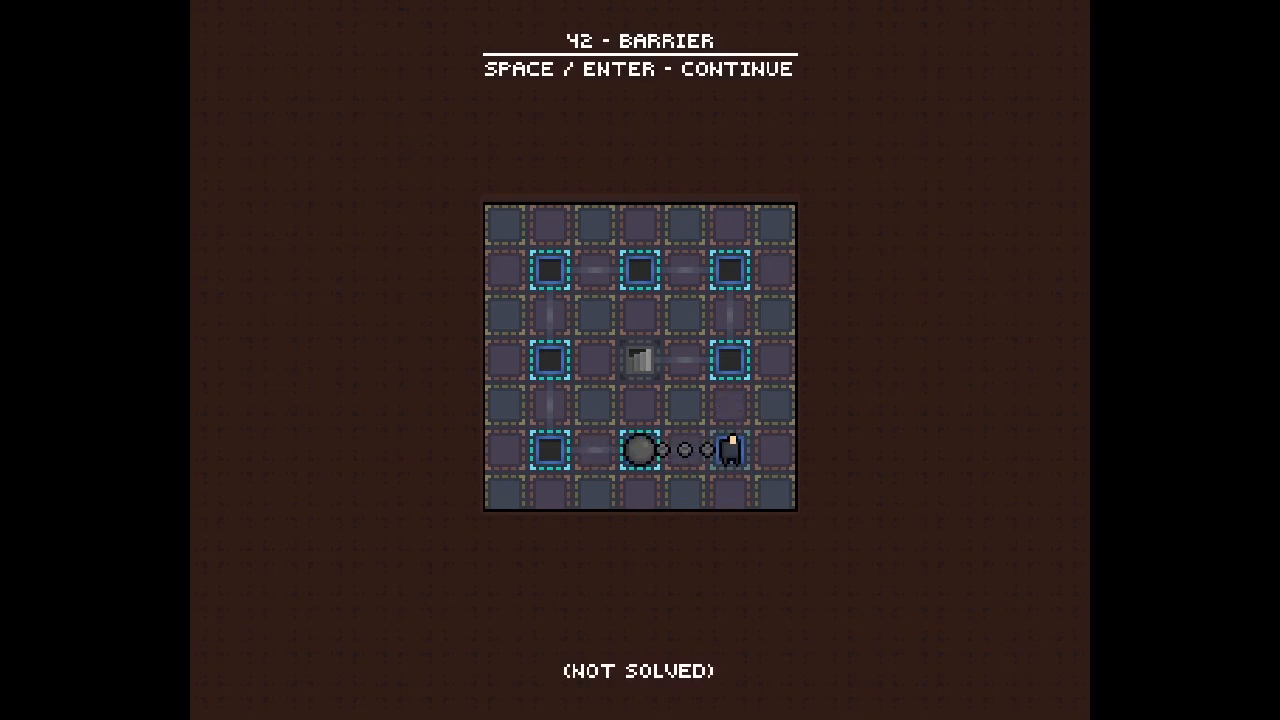